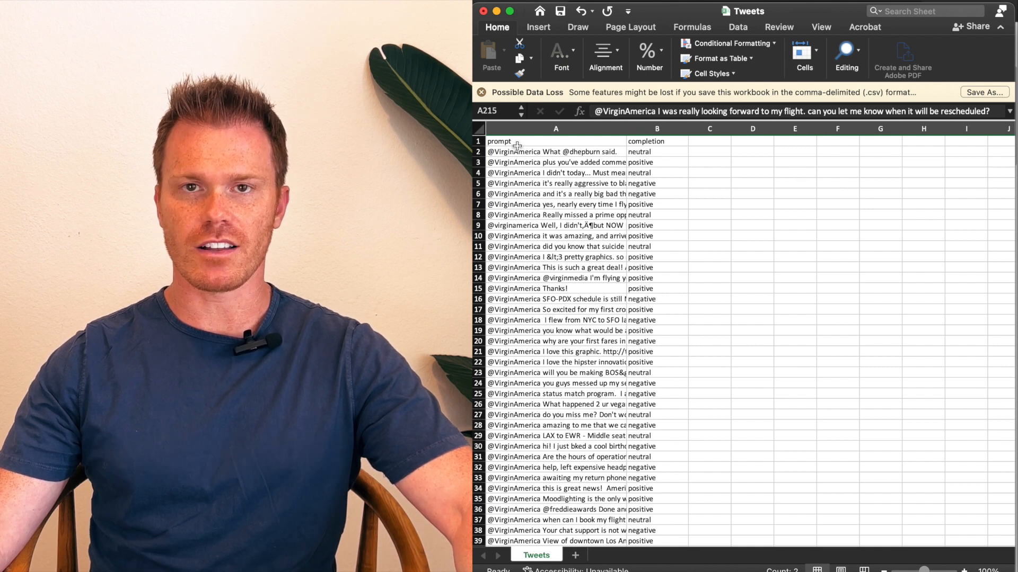
Select the prompt header in A1 and bring up Save As for the Tweets sheet.
left_click(500, 141)
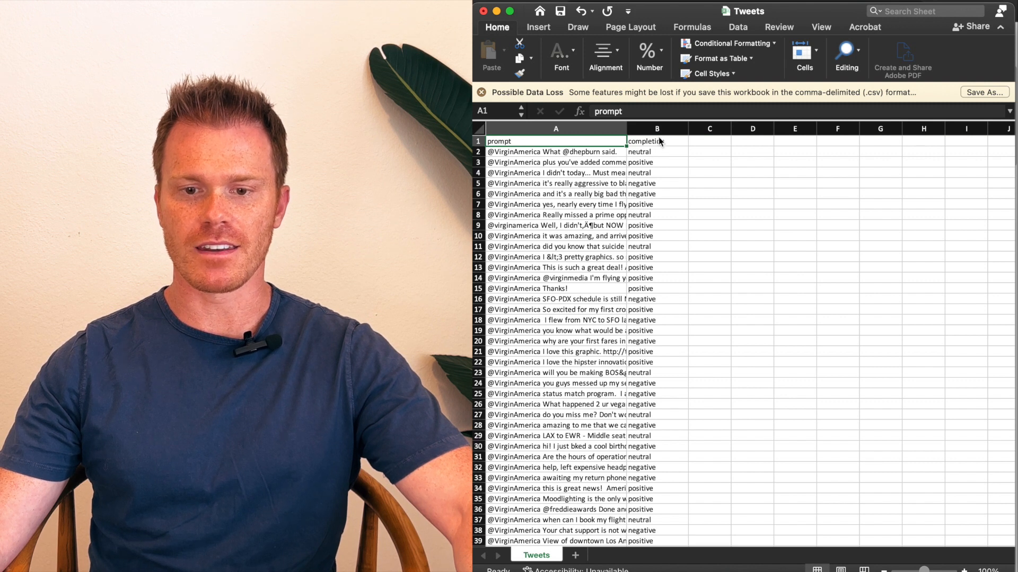
left_click(656, 141)
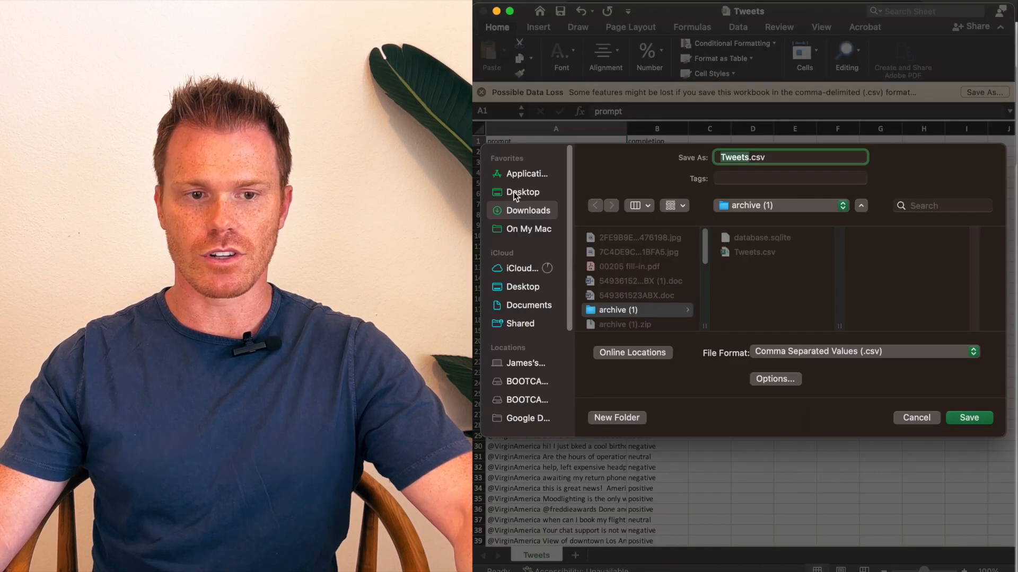
Save the sheet to the Desktop as tweets.csv in CSV UTF-8 (Comma delimited) format.
left_click(522, 192)
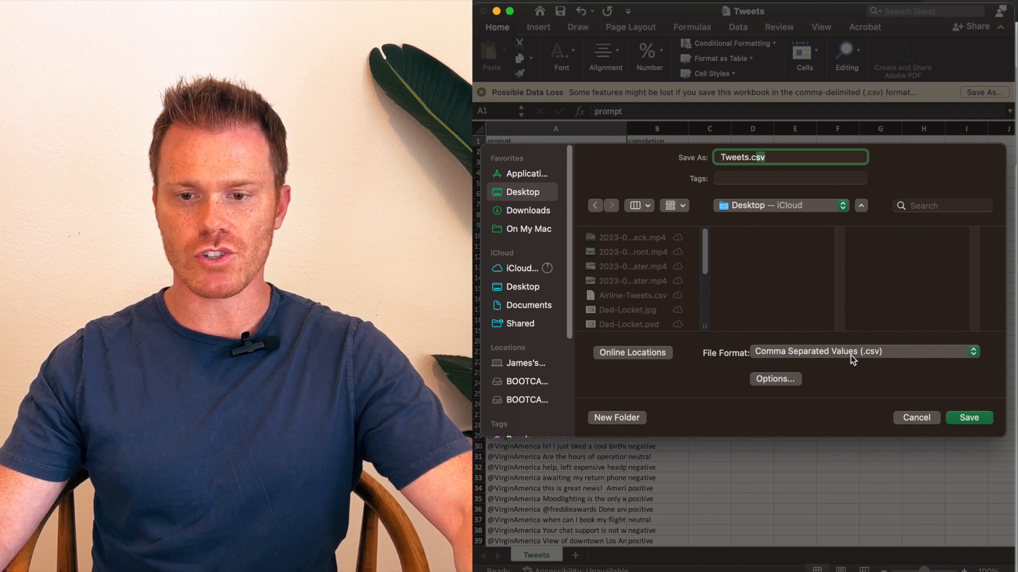
left_click(863, 350)
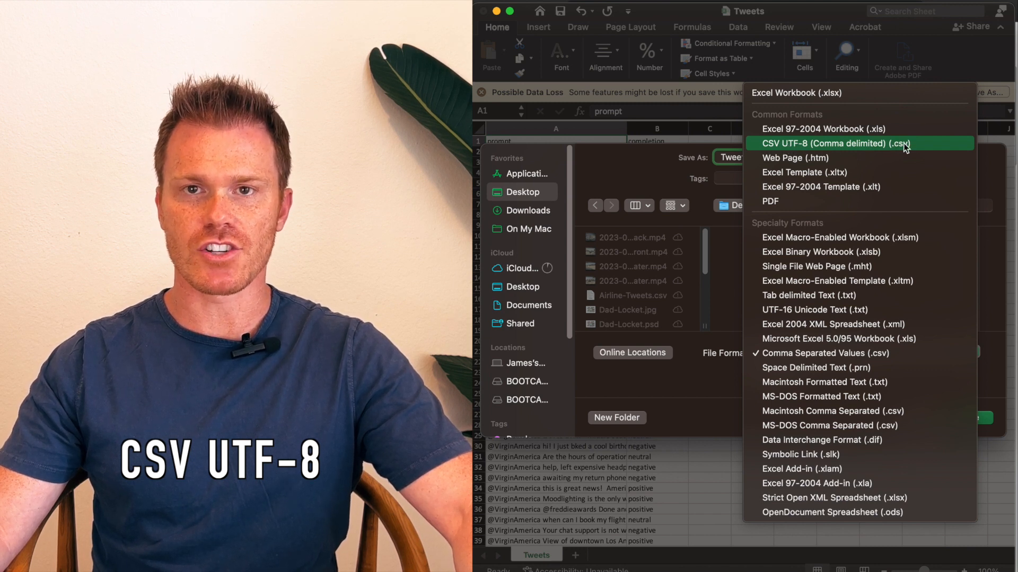
left_click(833, 143)
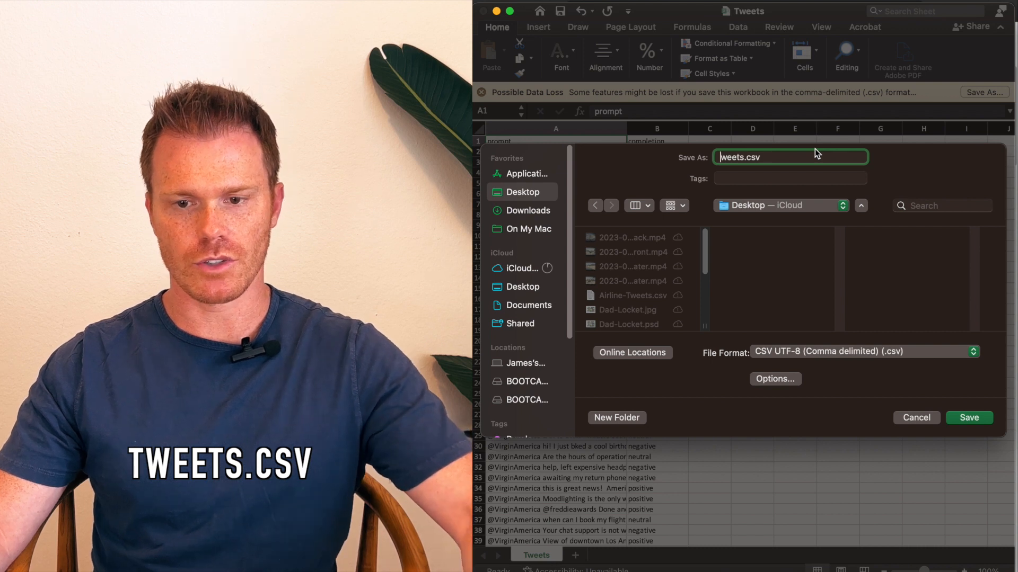
left_click(967, 418)
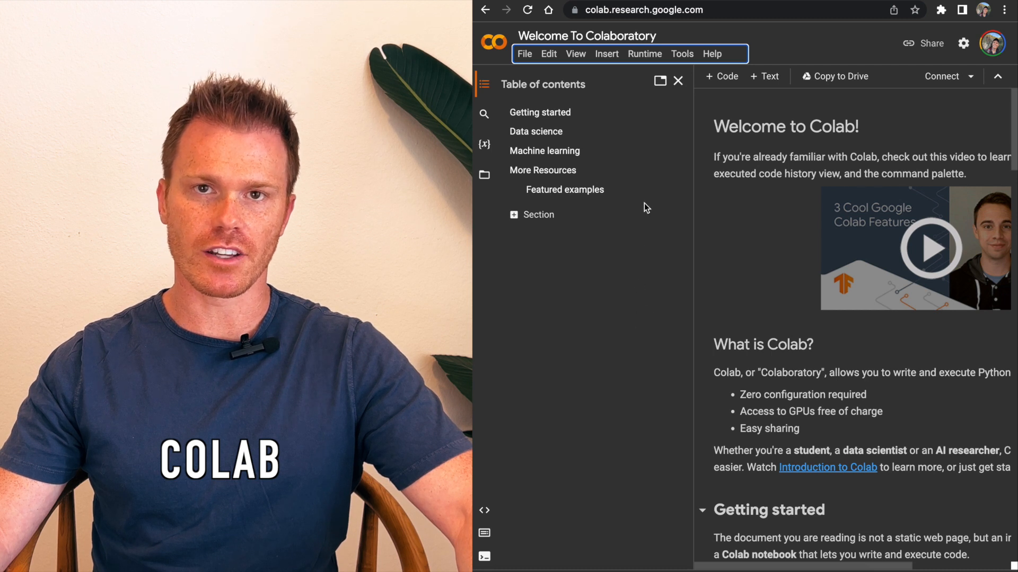
mouse_move(661, 271)
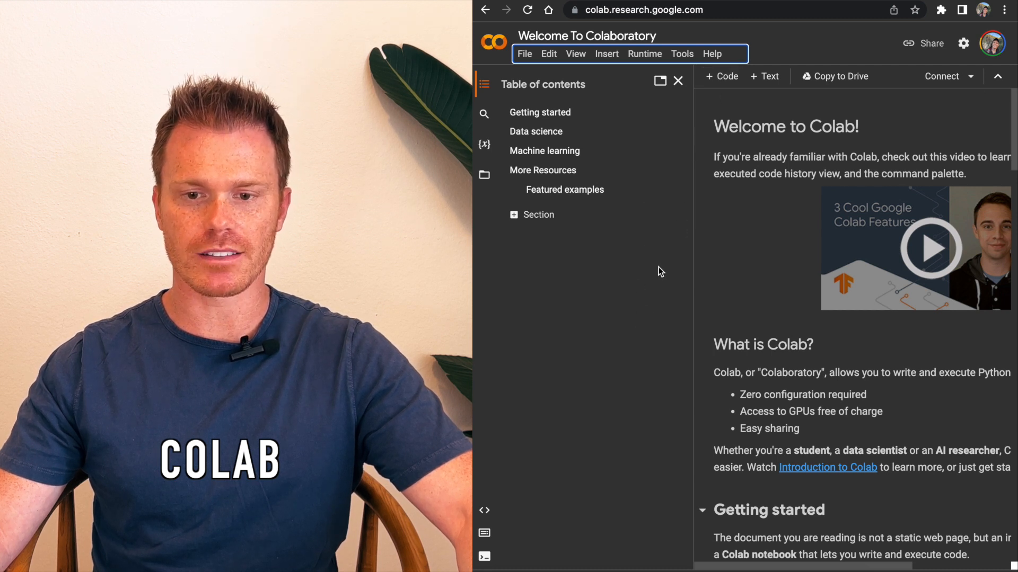
Create a new blank Colab notebook from the File menu.
left_click(523, 54)
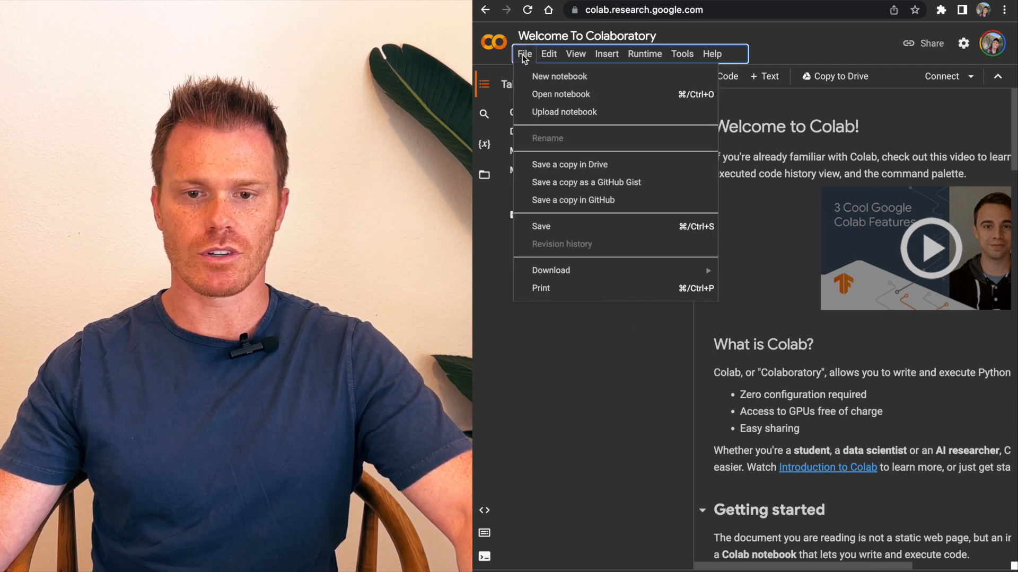
mouse_move(558, 76)
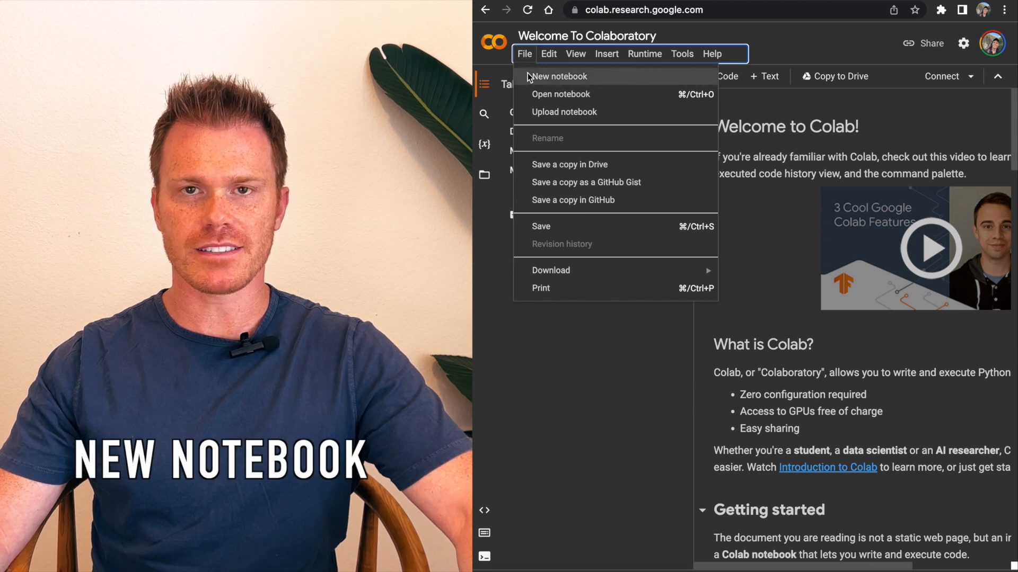
left_click(559, 77)
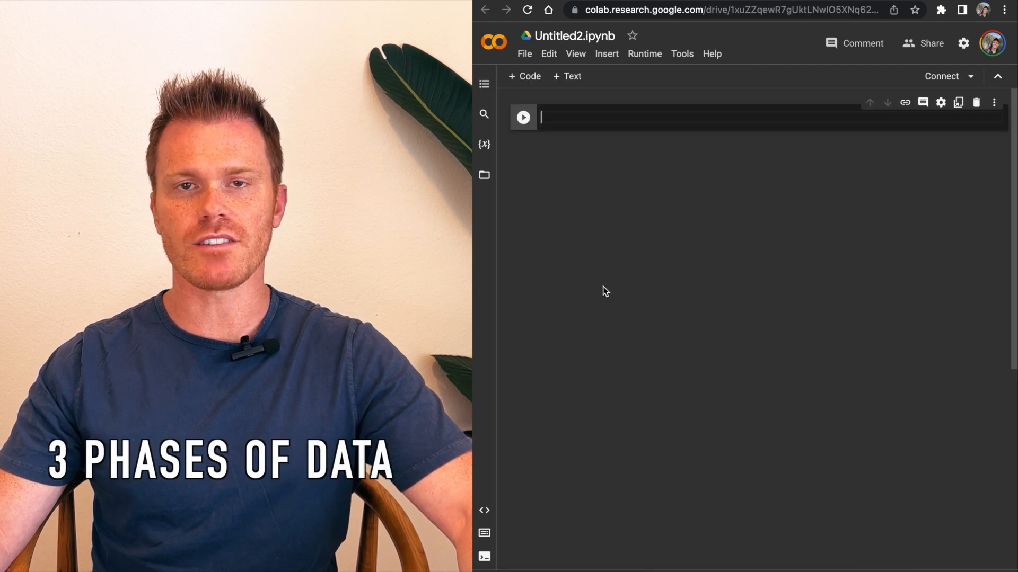
mouse_move(613, 291)
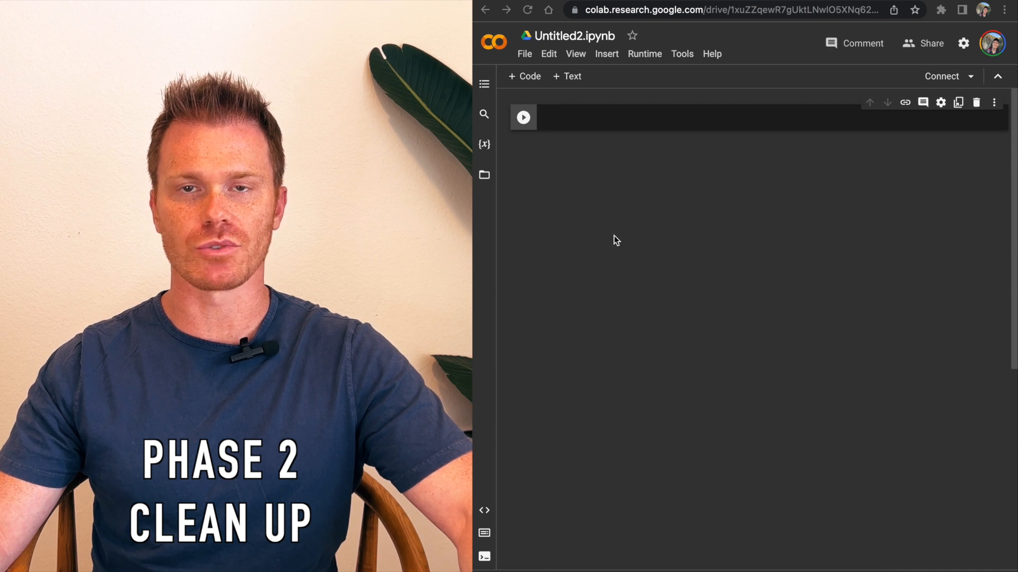
mouse_move(622, 273)
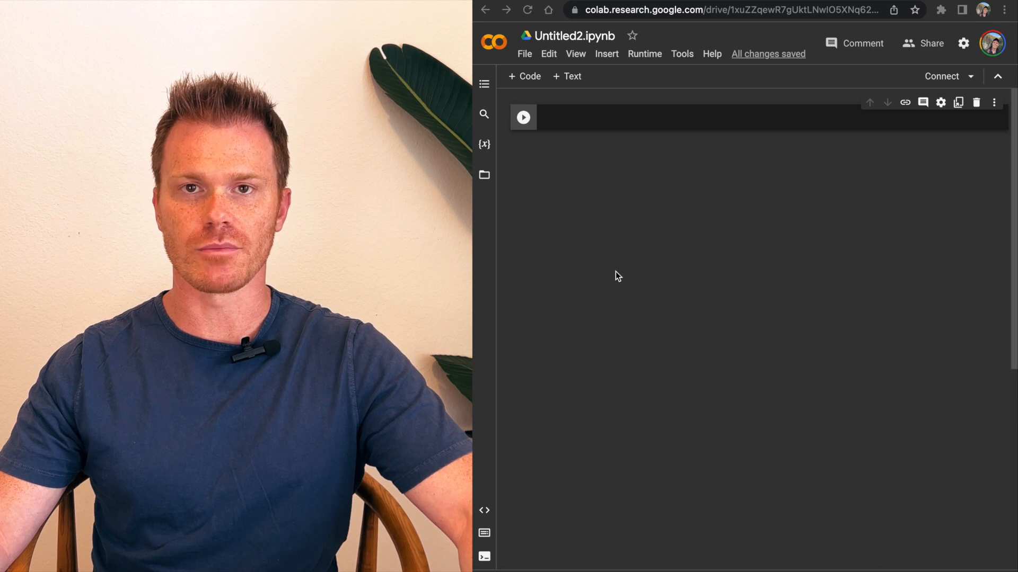
Run a first cell with pip installs for openai, pandas and gradio.
type("!pip install openai")
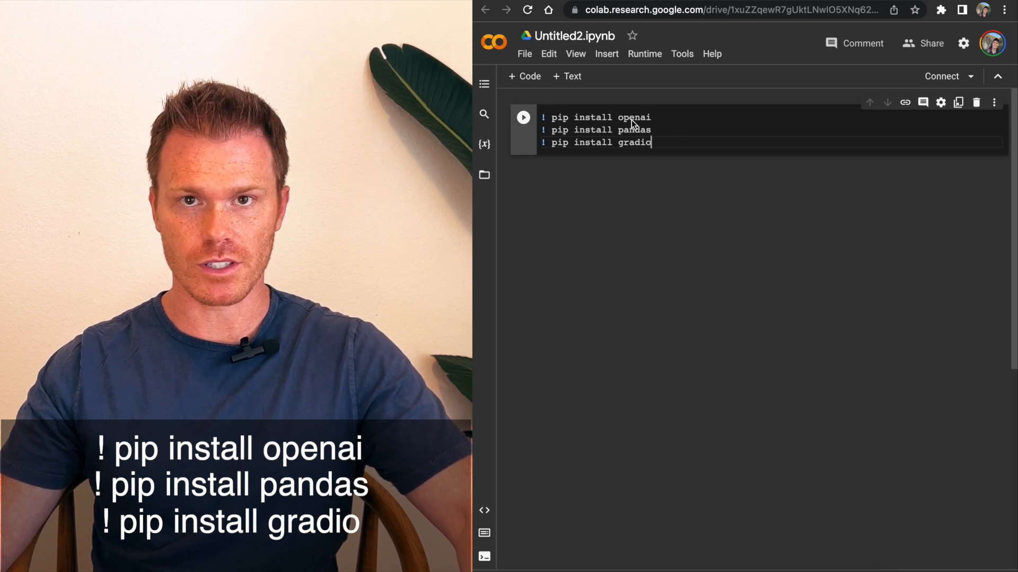
mouse_move(645, 134)
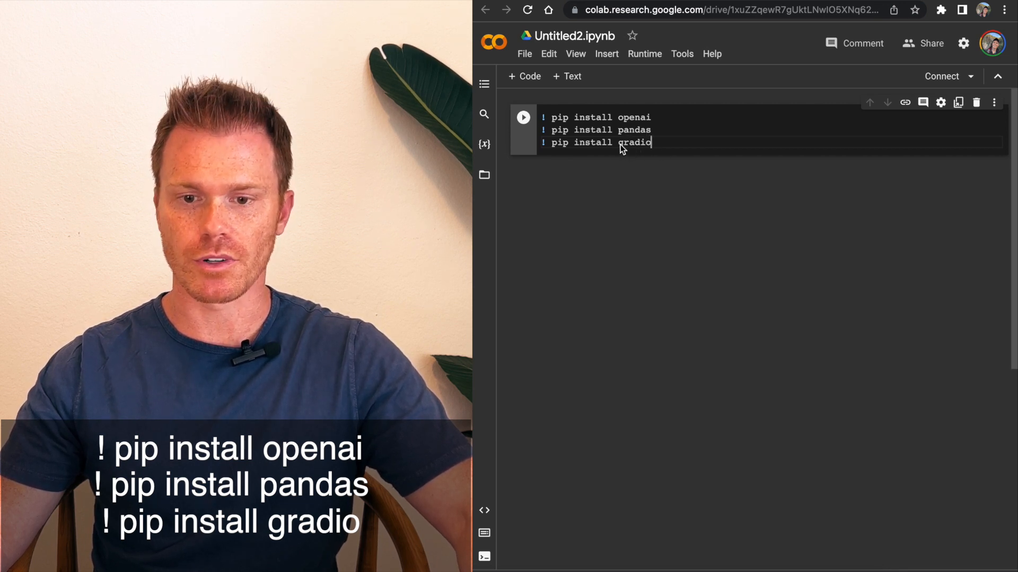
left_click(523, 117)
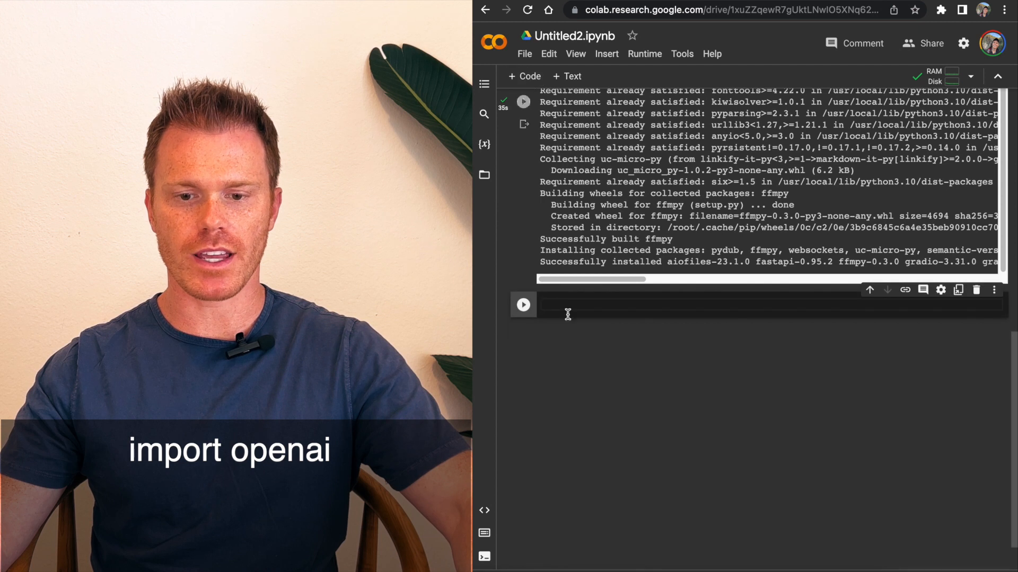
Run a cell importing openai, pandas and gradio.
type("import openai")
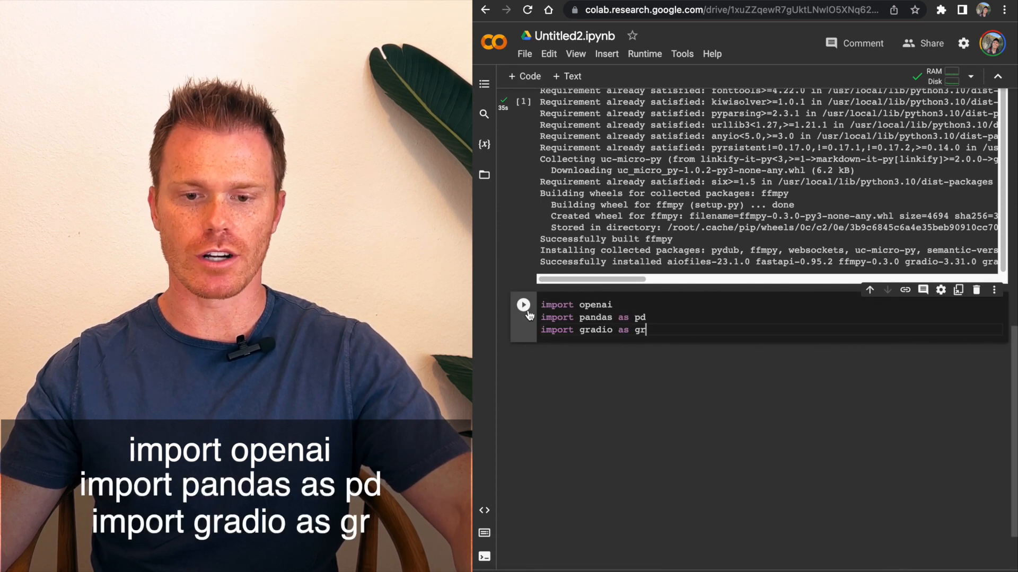
left_click(523, 306)
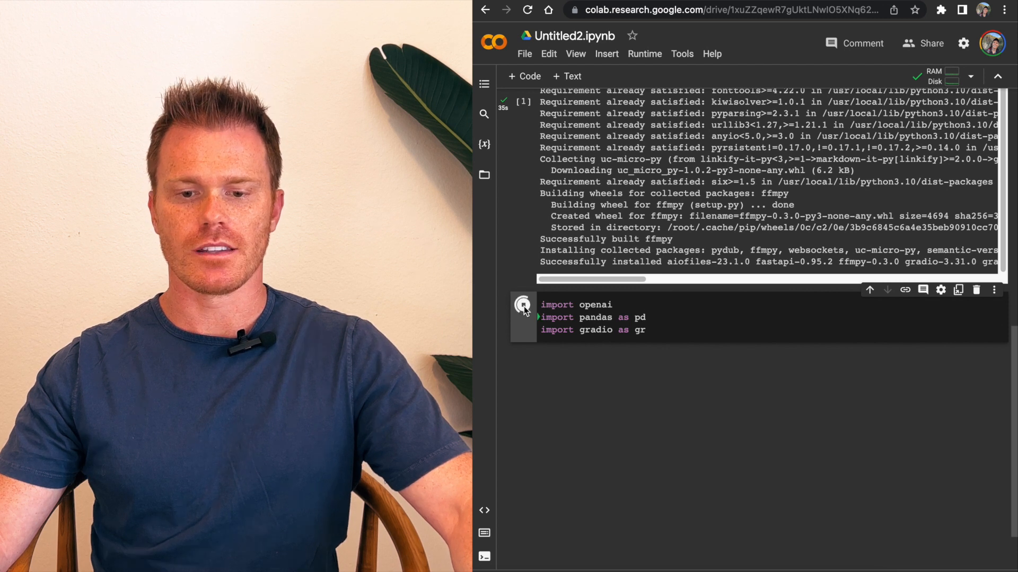
Set openai.api_key to the sk-... key in a new cell and run it.
left_click(522, 304)
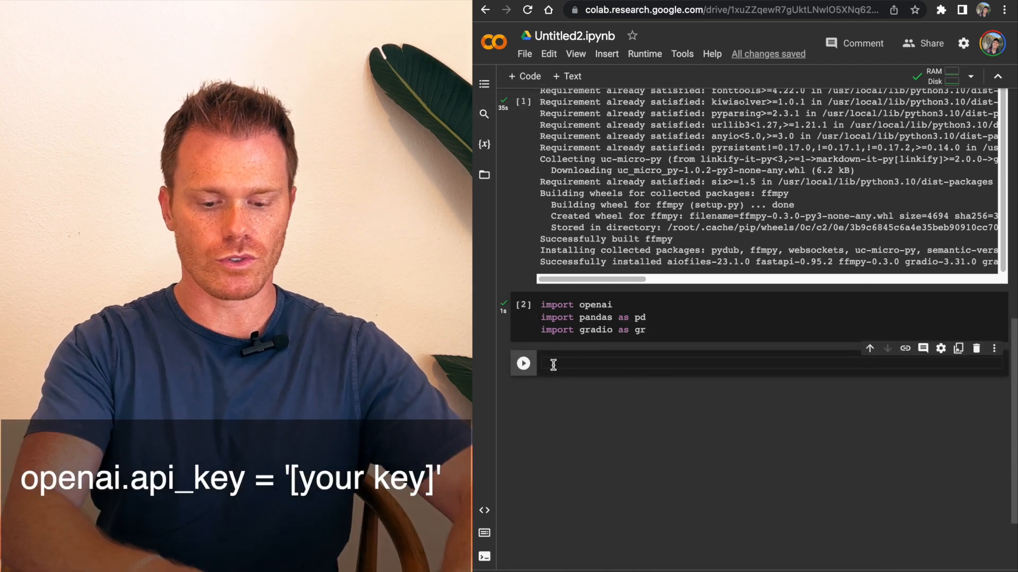
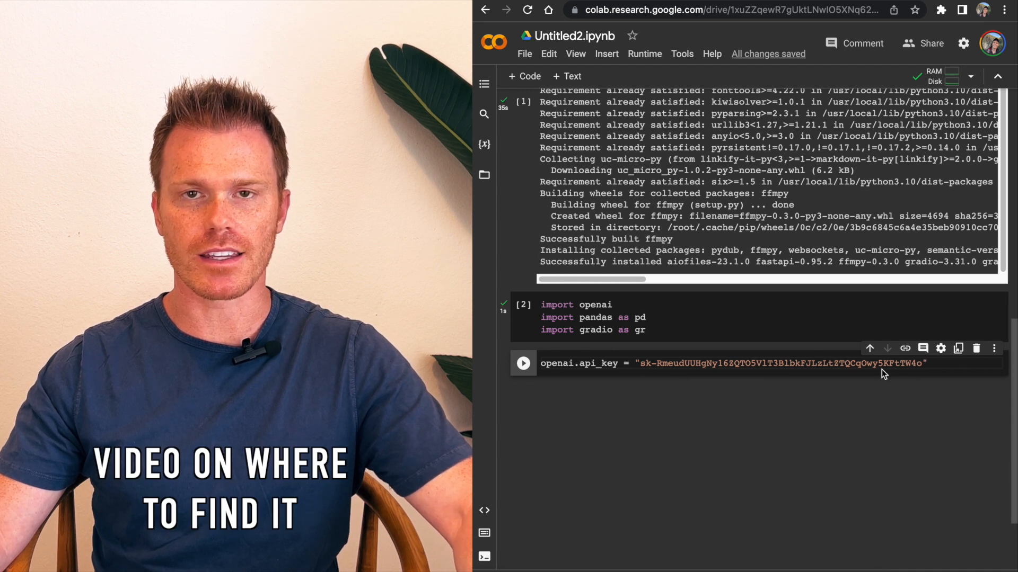
left_click(523, 362)
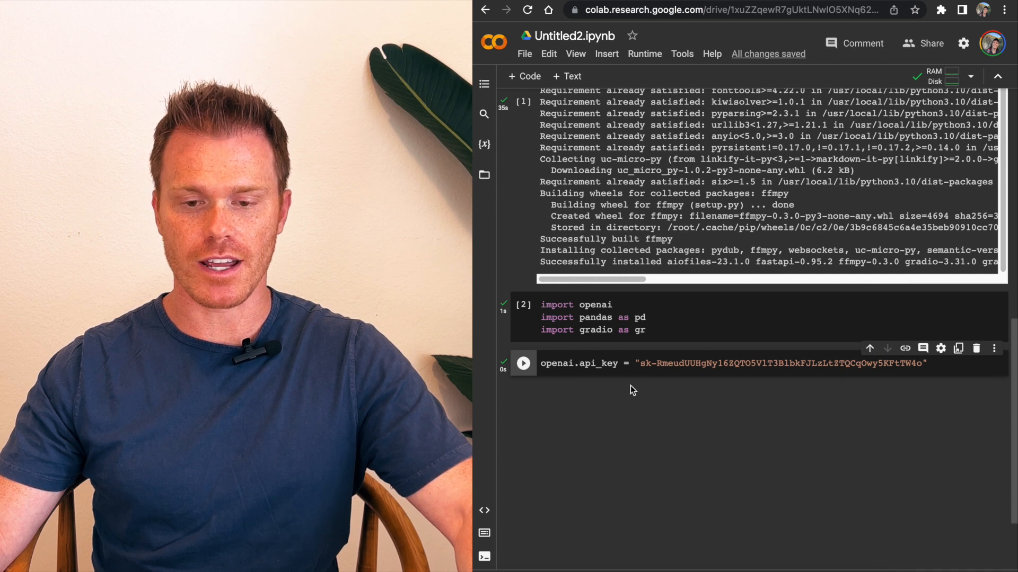
left_click(524, 76)
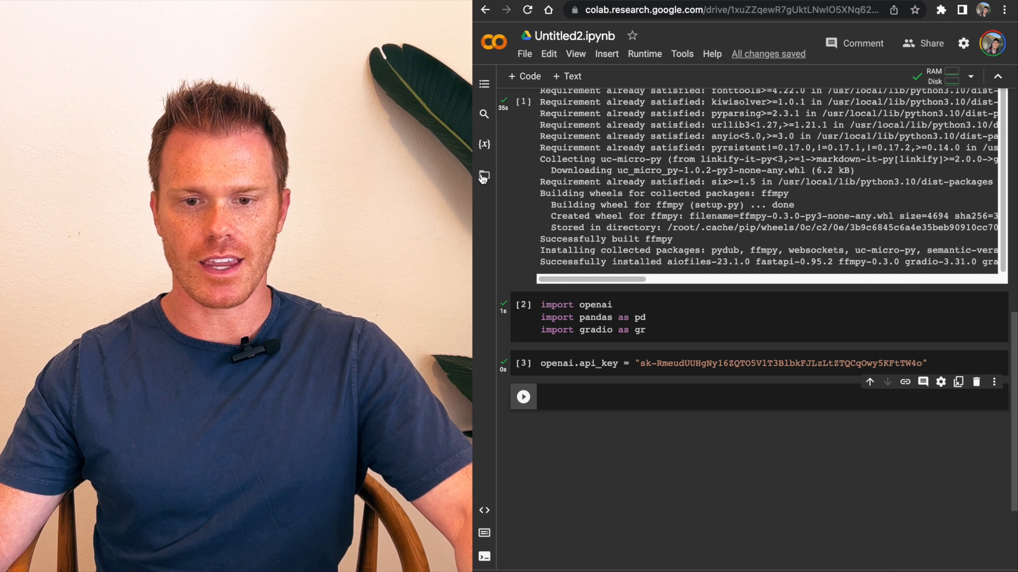
Show the Files panel and mount Google Drive in the notebook.
left_click(484, 176)
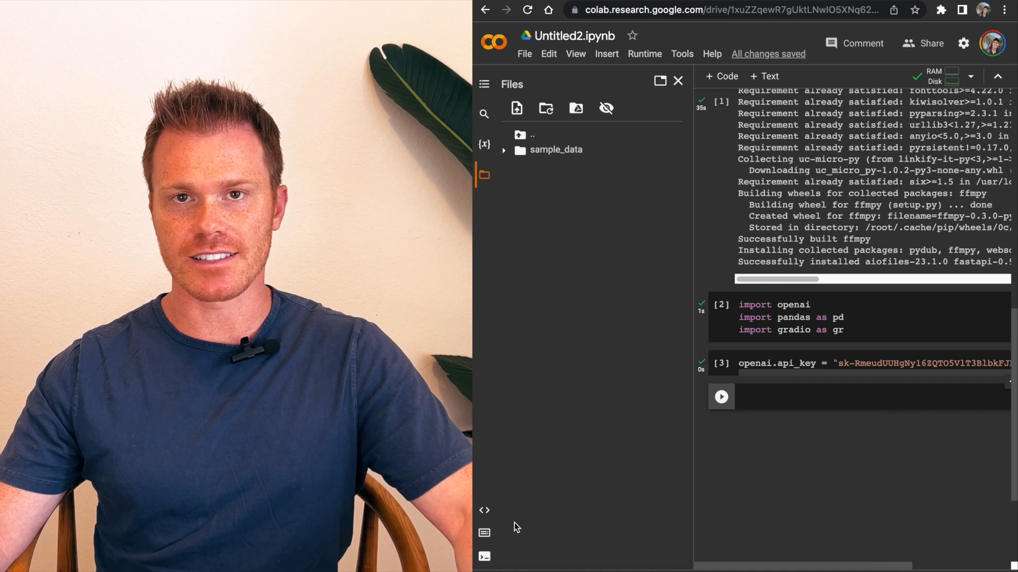
mouse_move(555, 270)
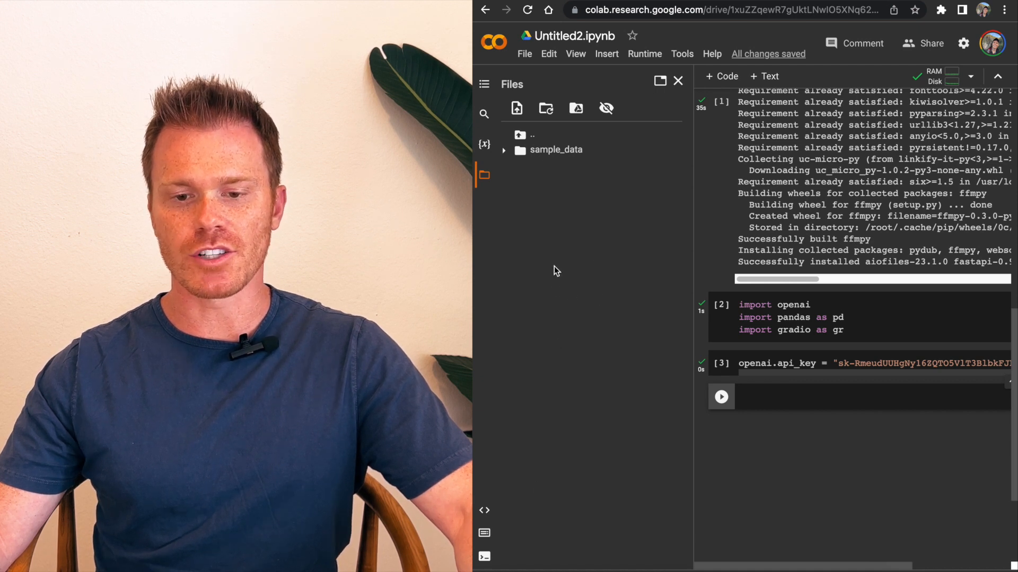
mouse_move(581, 266)
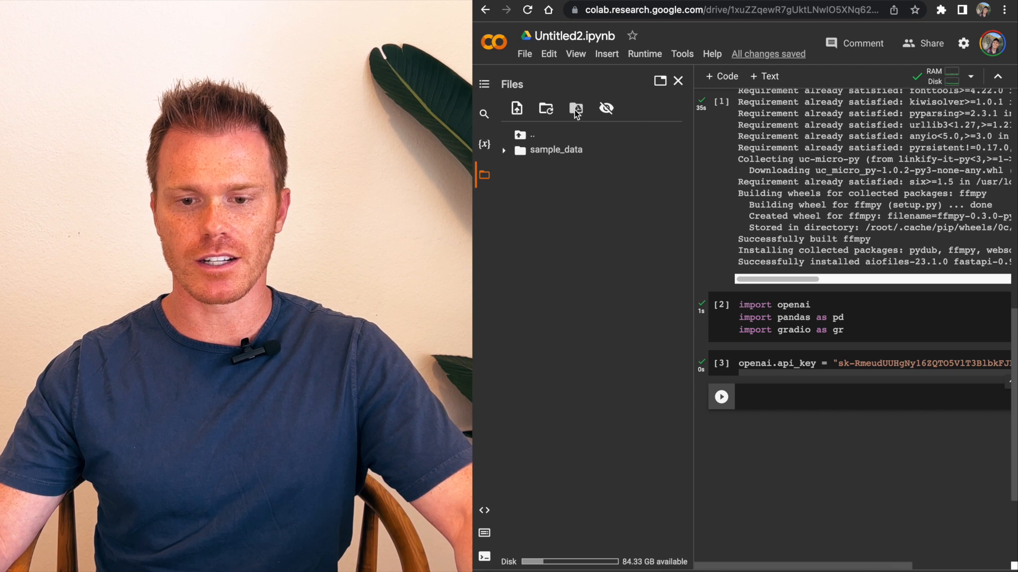
left_click(574, 108)
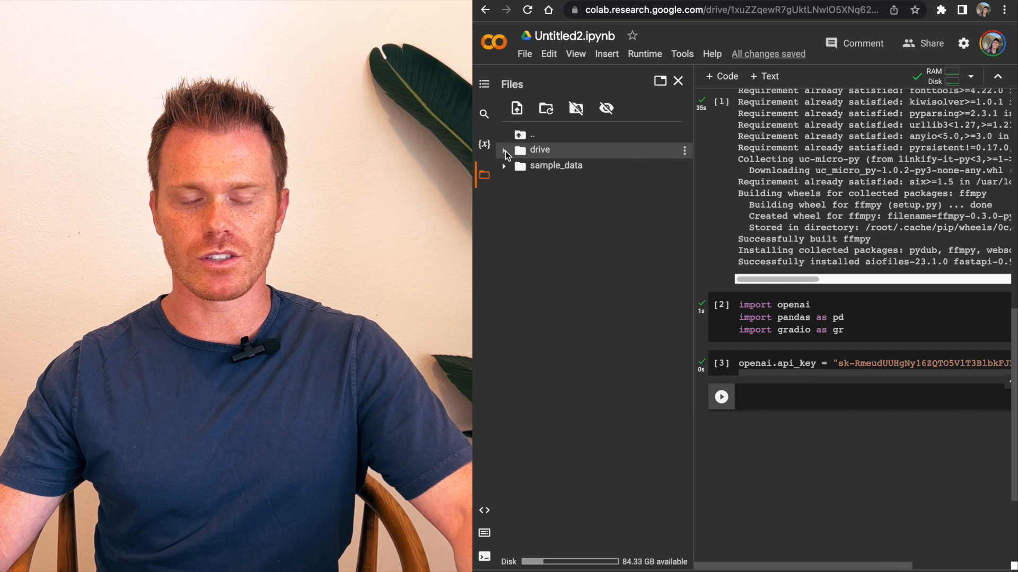
Create an Airline-Tweets folder in MyDrive and upload tweets.csv into it.
left_click(505, 150)
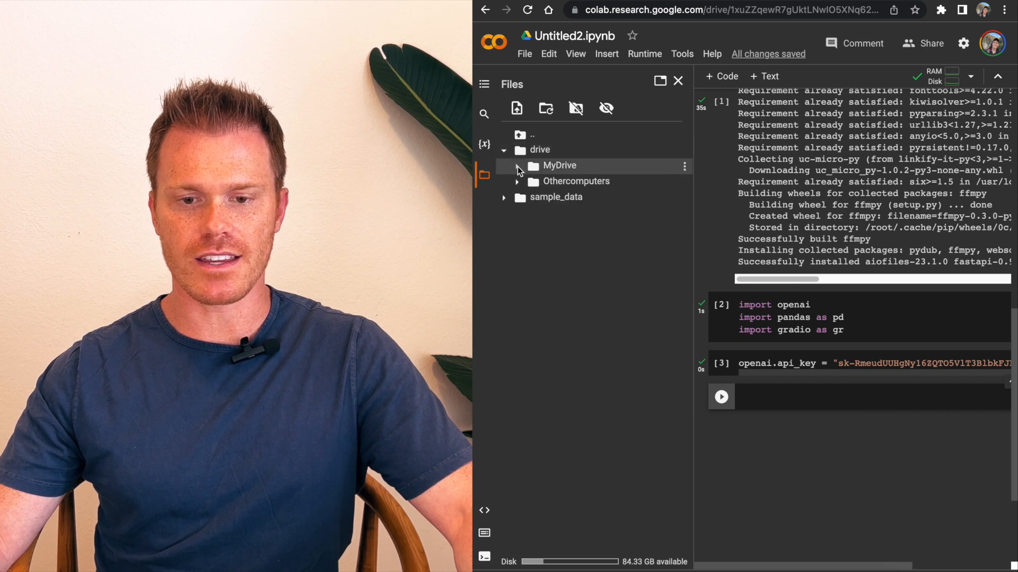
right_click(560, 165)
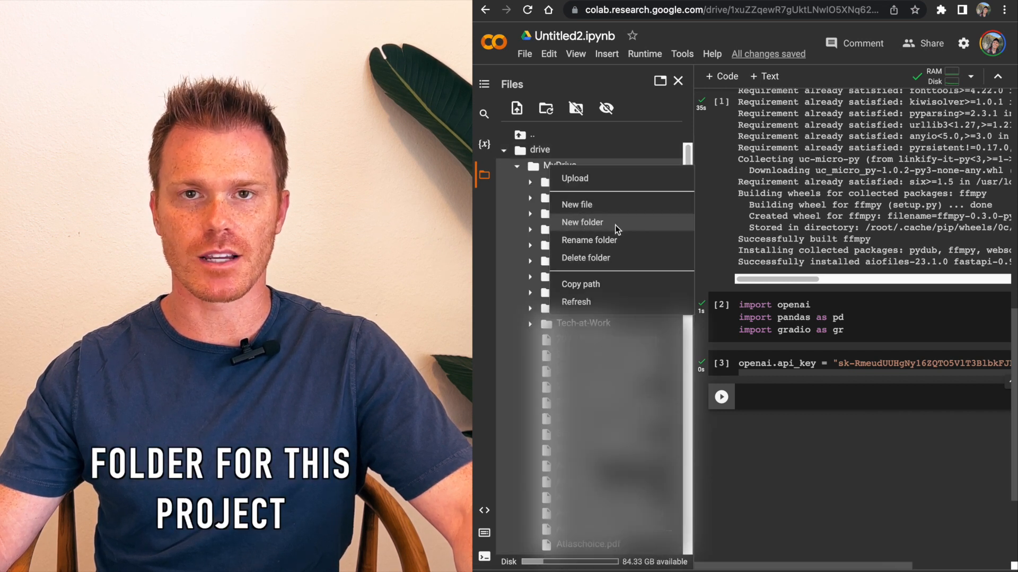
left_click(582, 222)
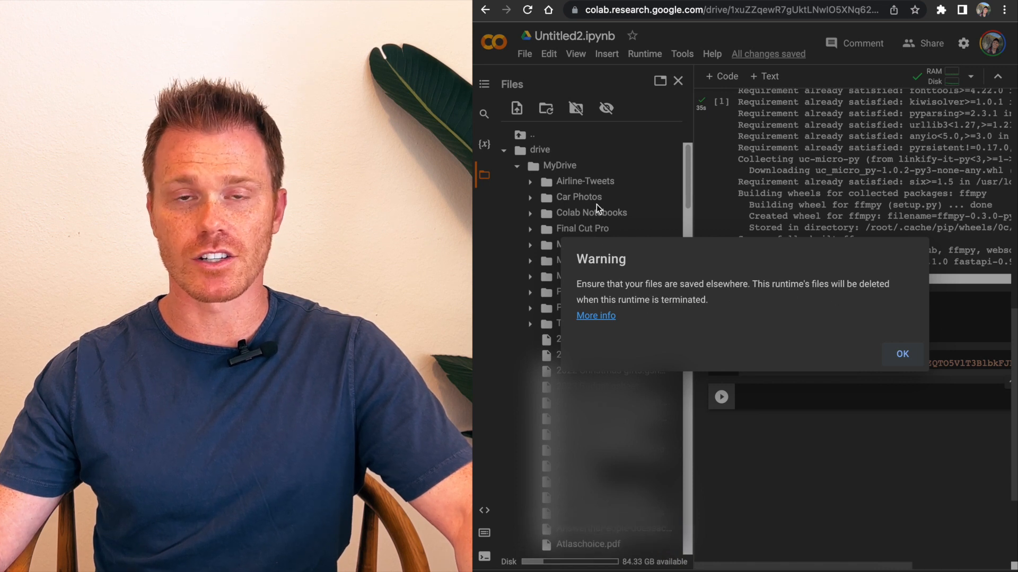
left_click(901, 355)
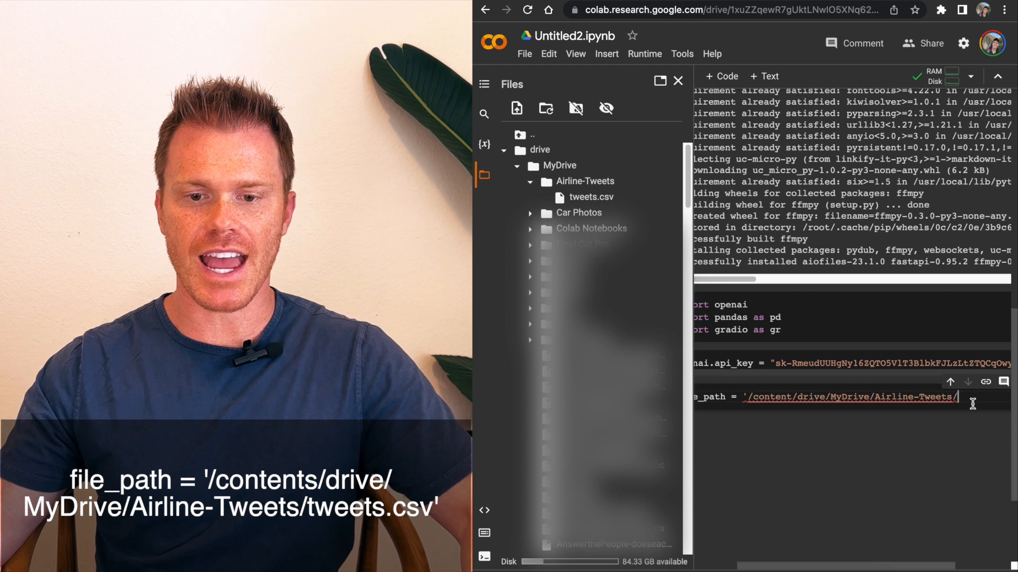
Write file_path to the Airline-Tweets tweets.csv and df = pd.read_csv(file_path).
type("tweets")
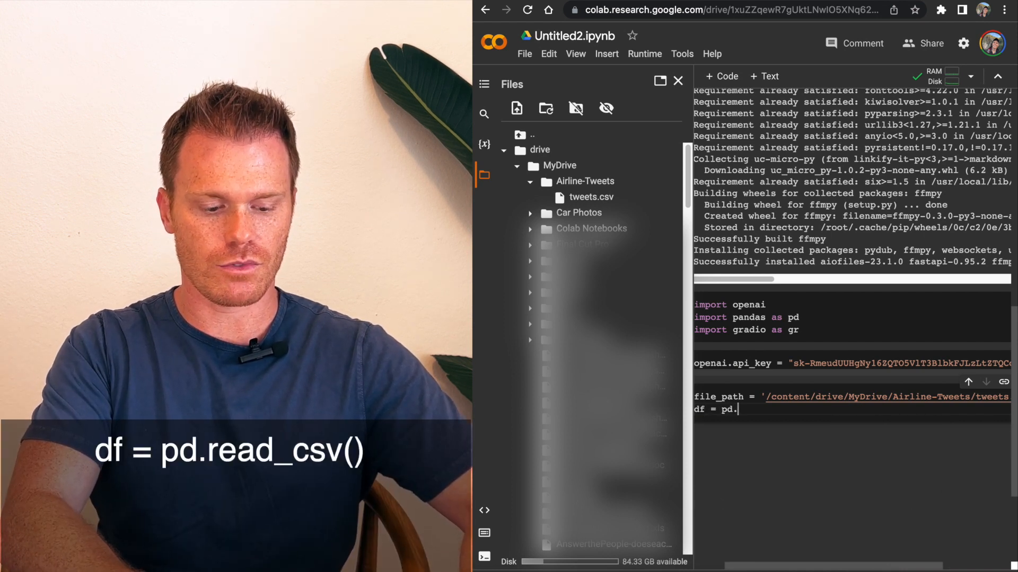
type("read_csv(")
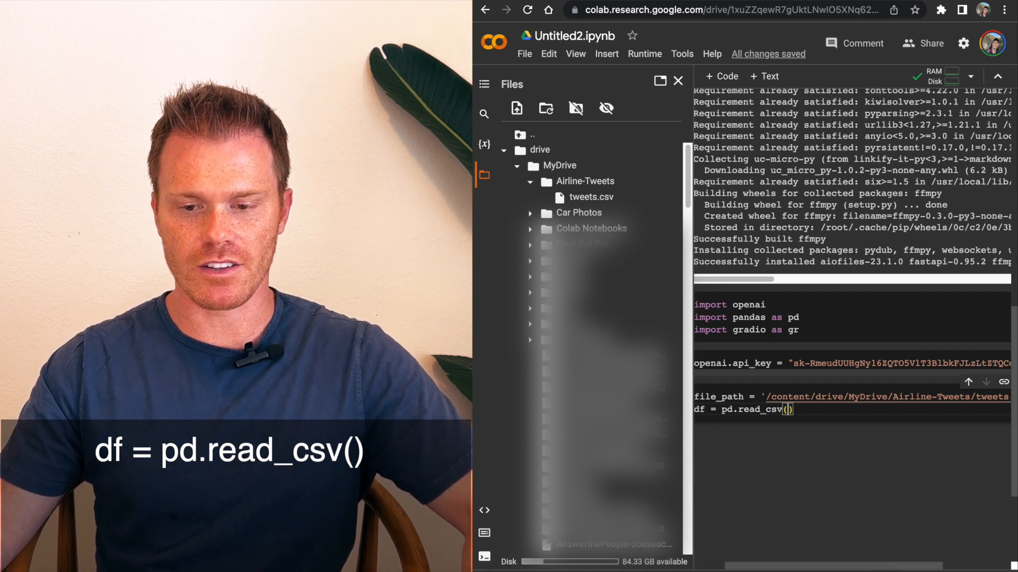
type("file_path")
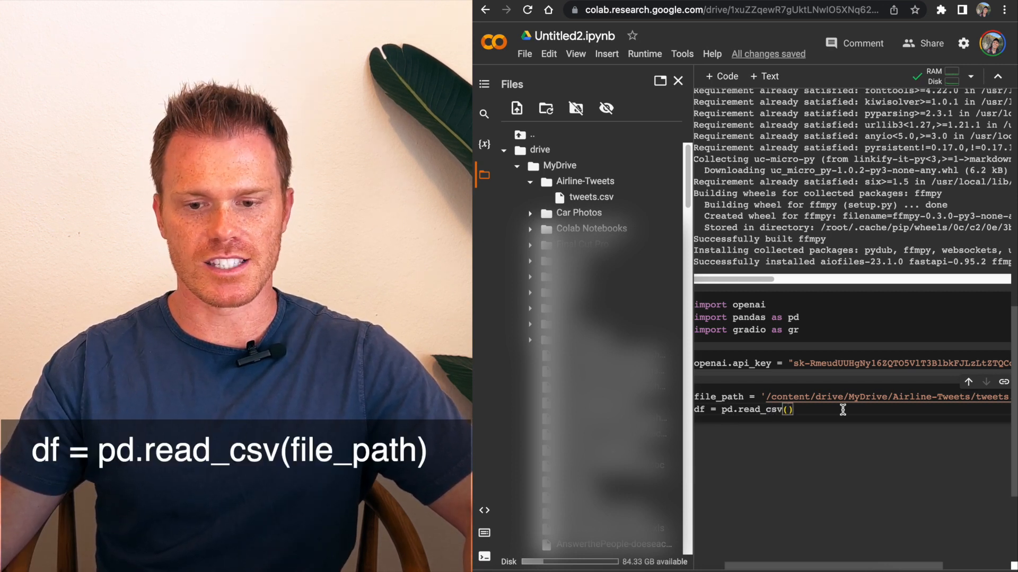
type("file_path")
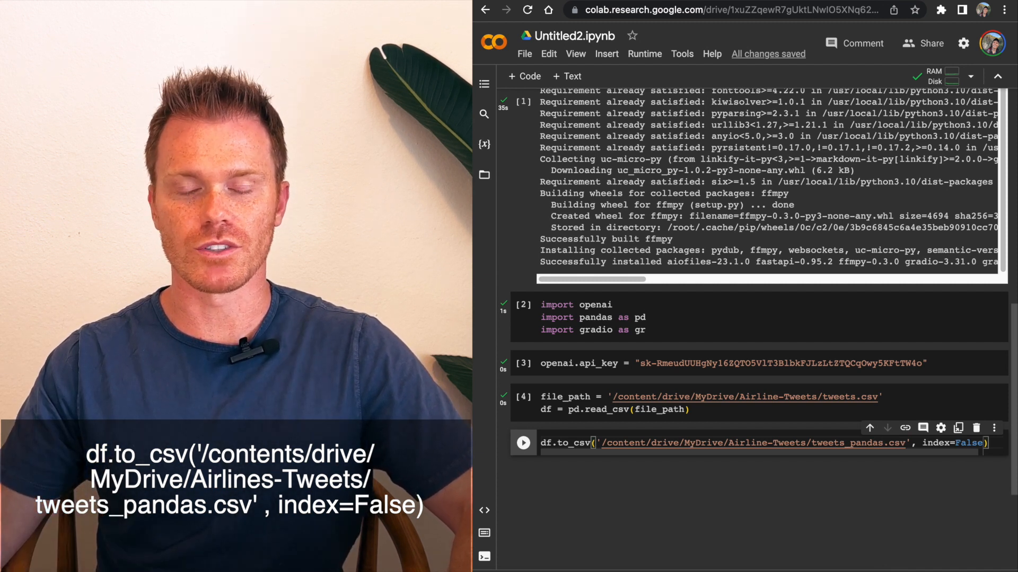
mouse_move(923, 453)
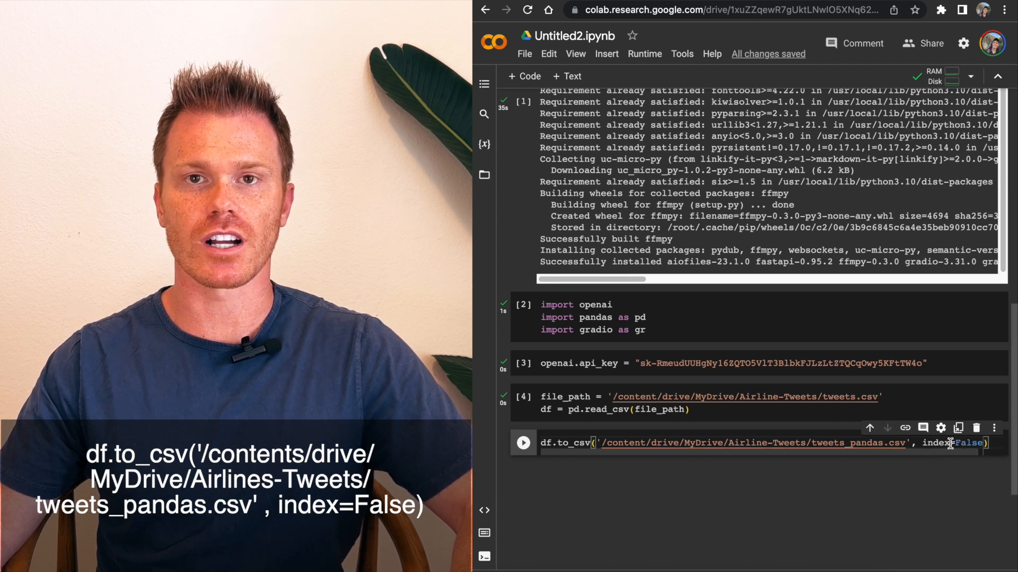
mouse_move(933, 443)
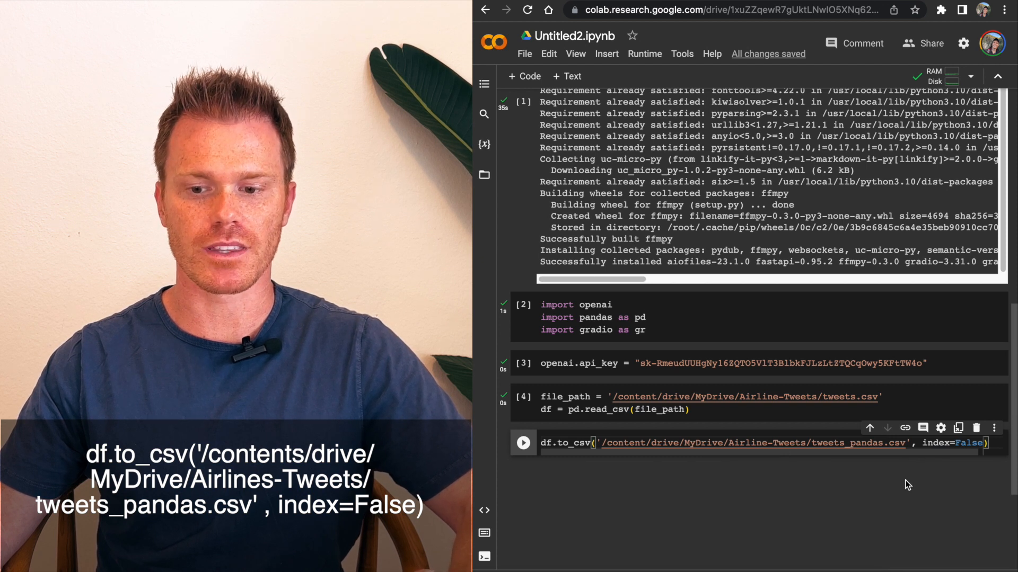
Run df.to_csv writing tweets_pandas.csv and check it in the Files panel.
left_click(522, 443)
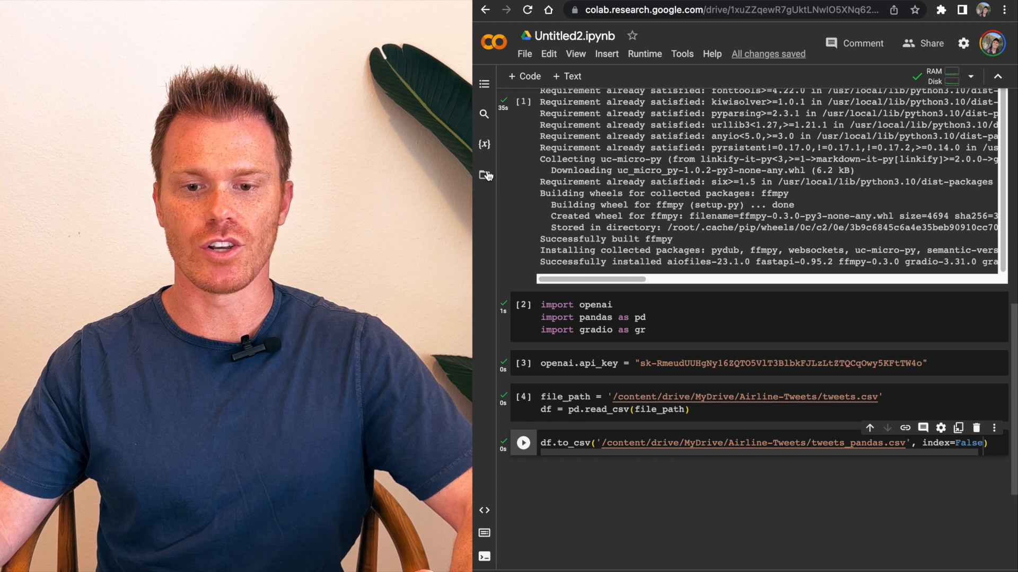
left_click(483, 174)
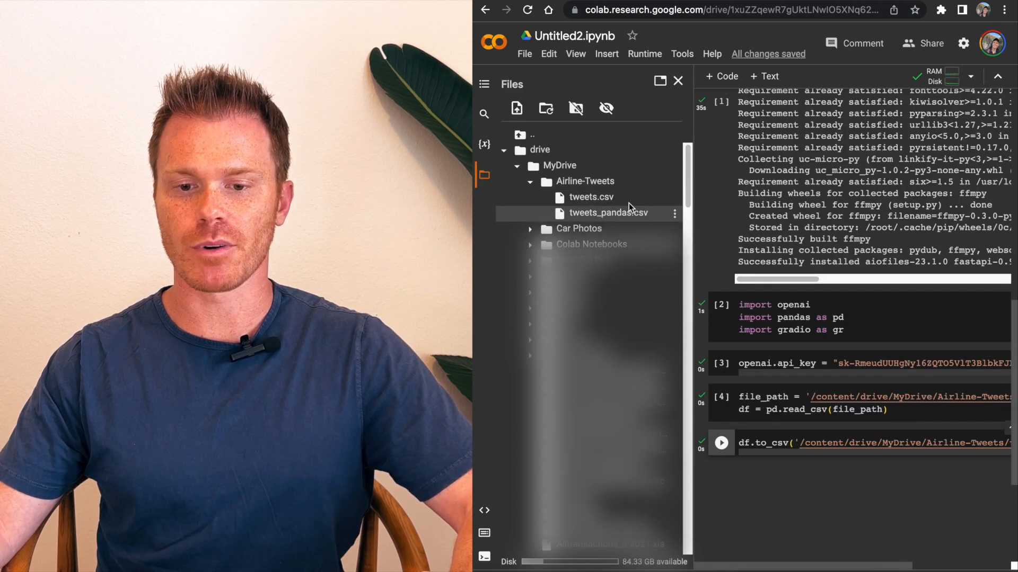
mouse_move(609, 213)
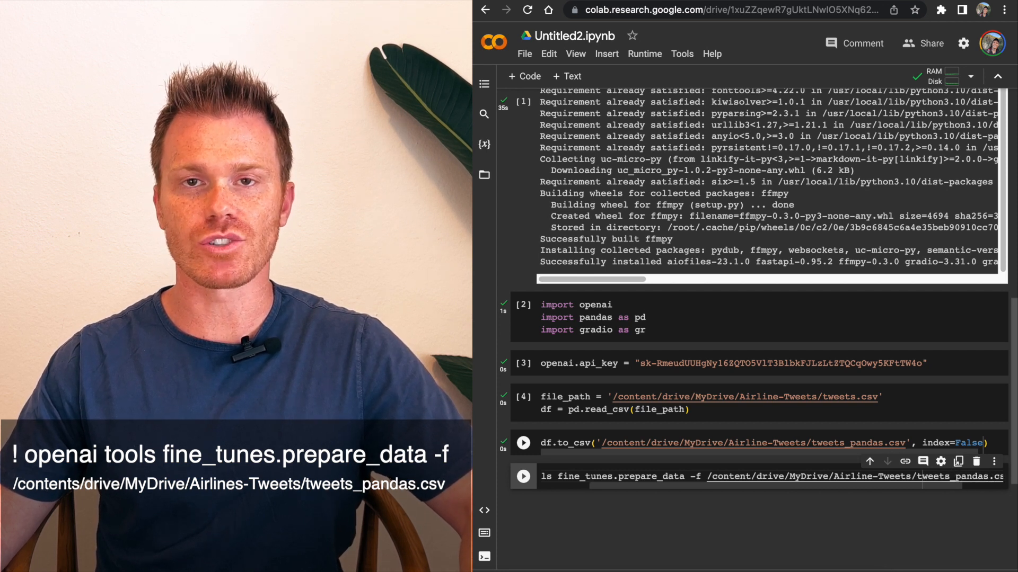
Run openai tools fine_tunes.prepare_data on tweets_pandas.csv and review its analysis of 1007 pairs.
left_click(522, 443)
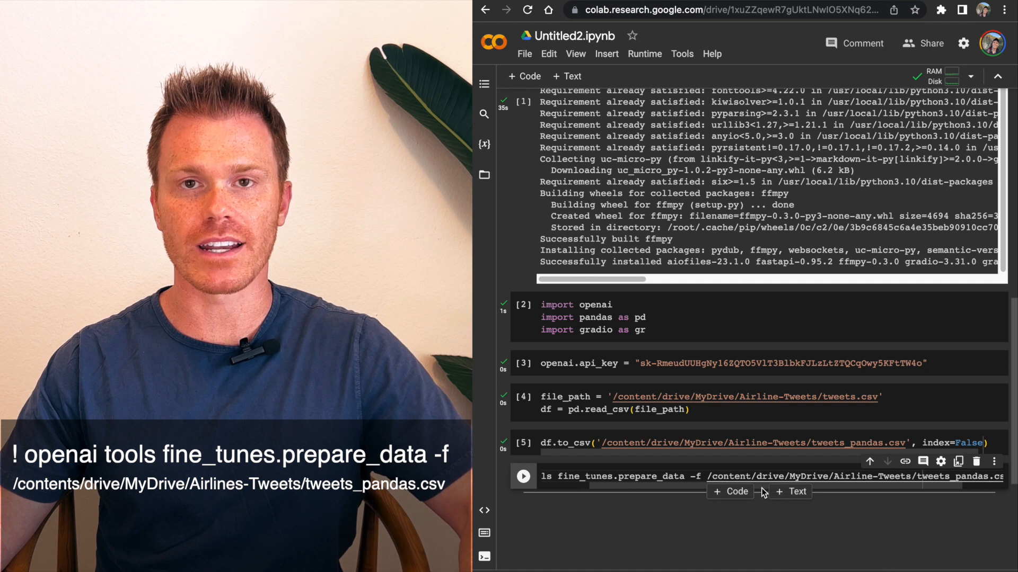
left_click(523, 476)
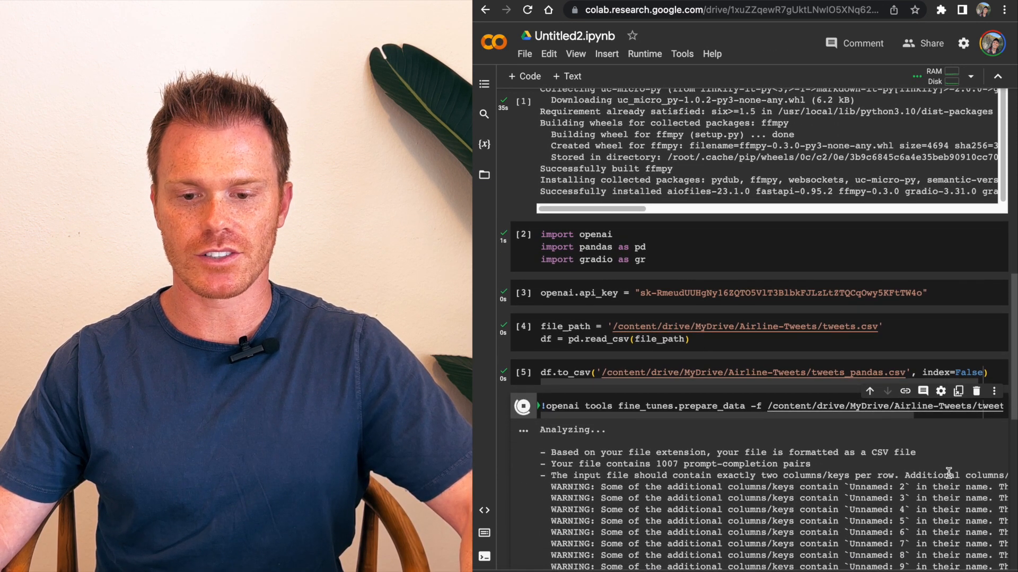
scroll("down", 3)
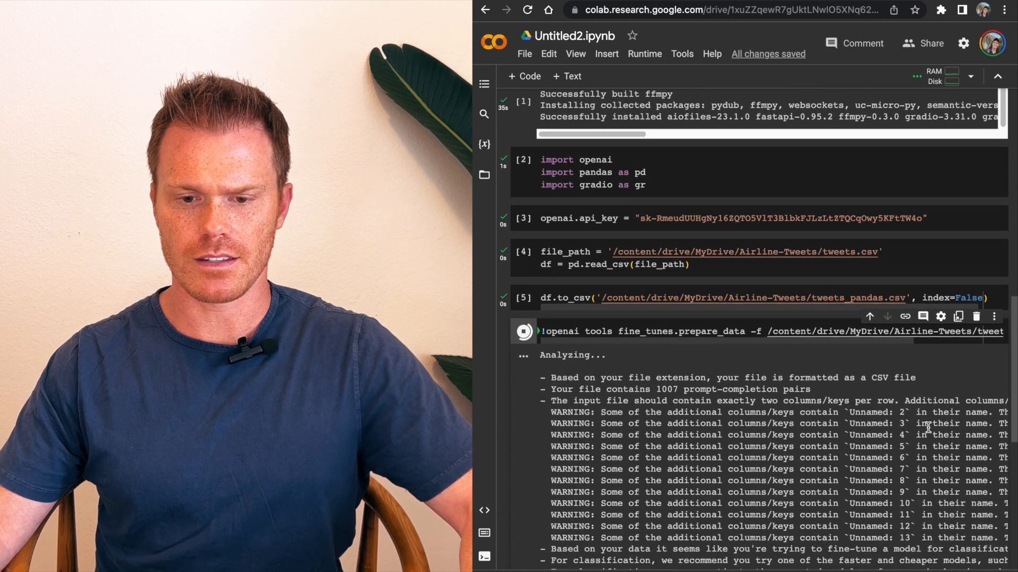
scroll("down", 3)
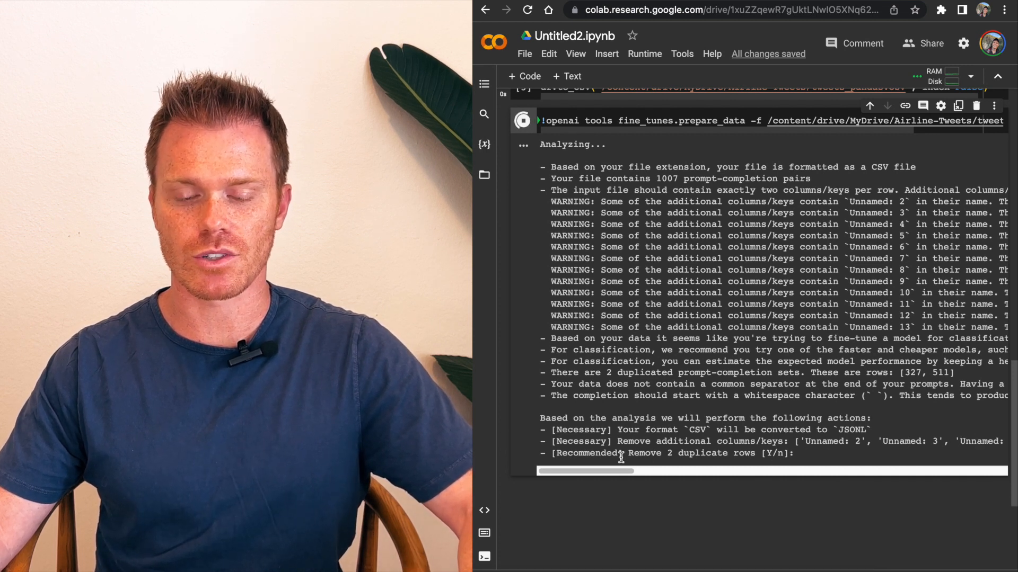
mouse_move(781, 461)
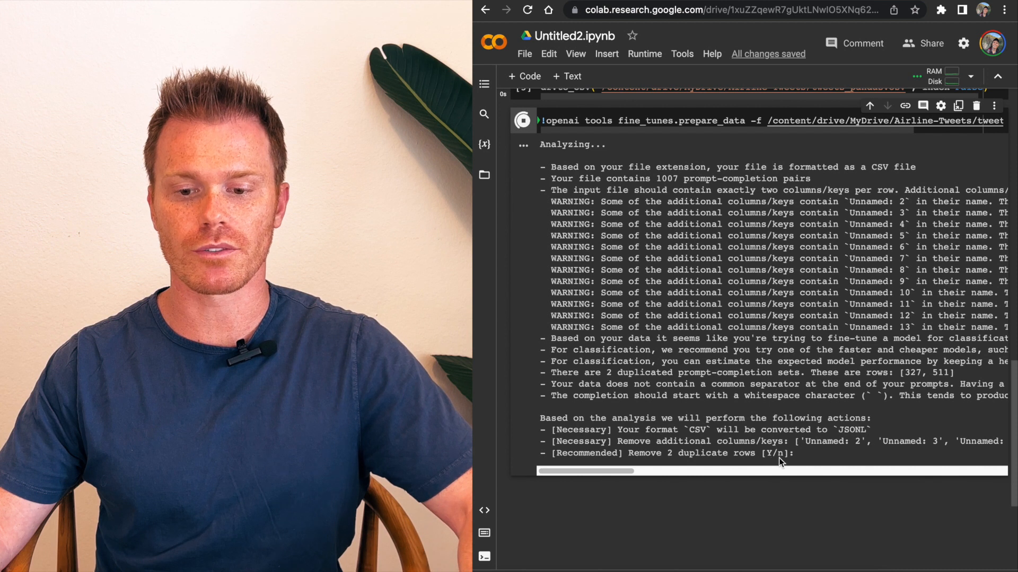
Accept removing the duplicate rows, adding the suffix separator, and the whitespace fix (Y each).
type("Y")
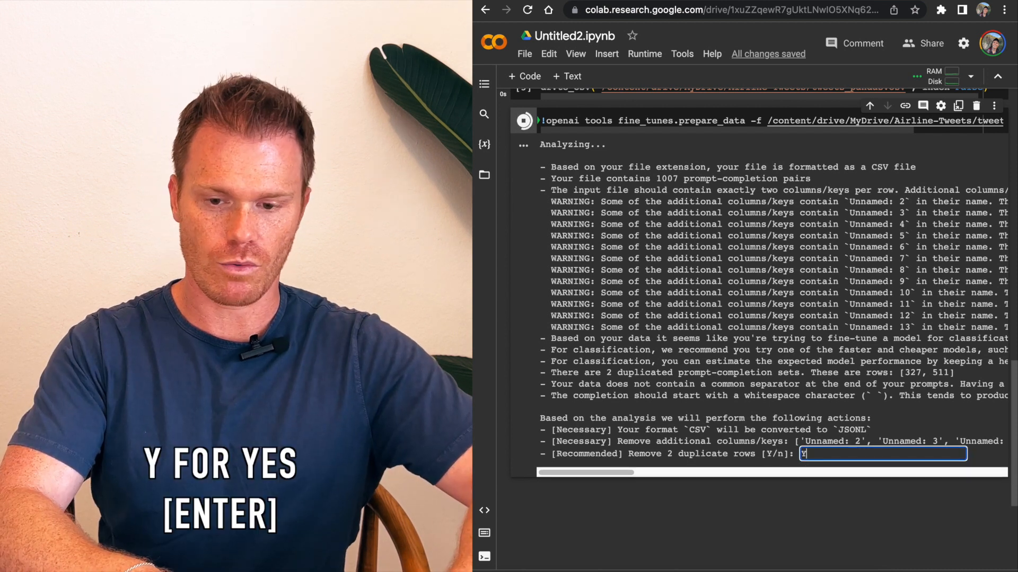
key("Enter")
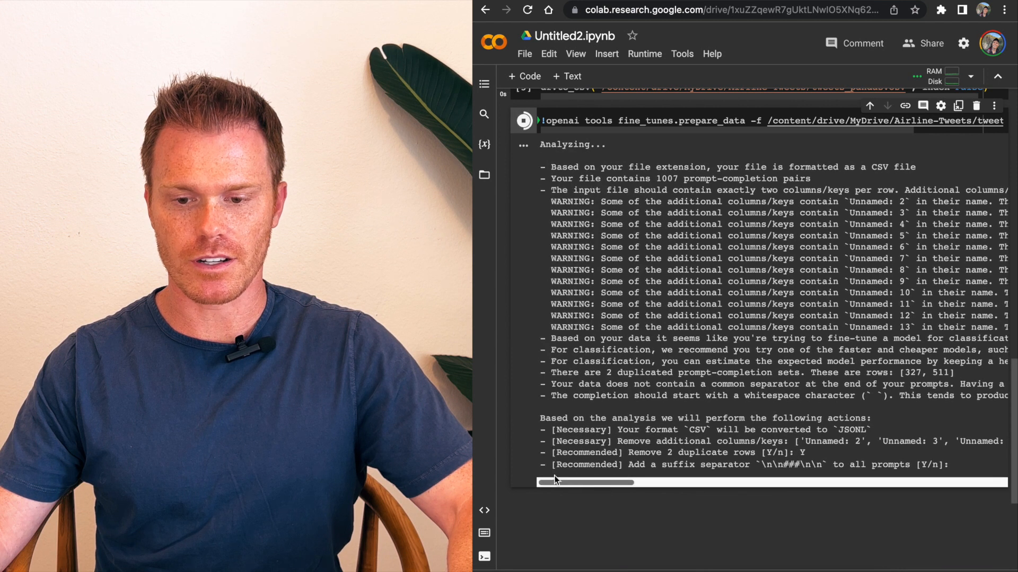
mouse_move(732, 474)
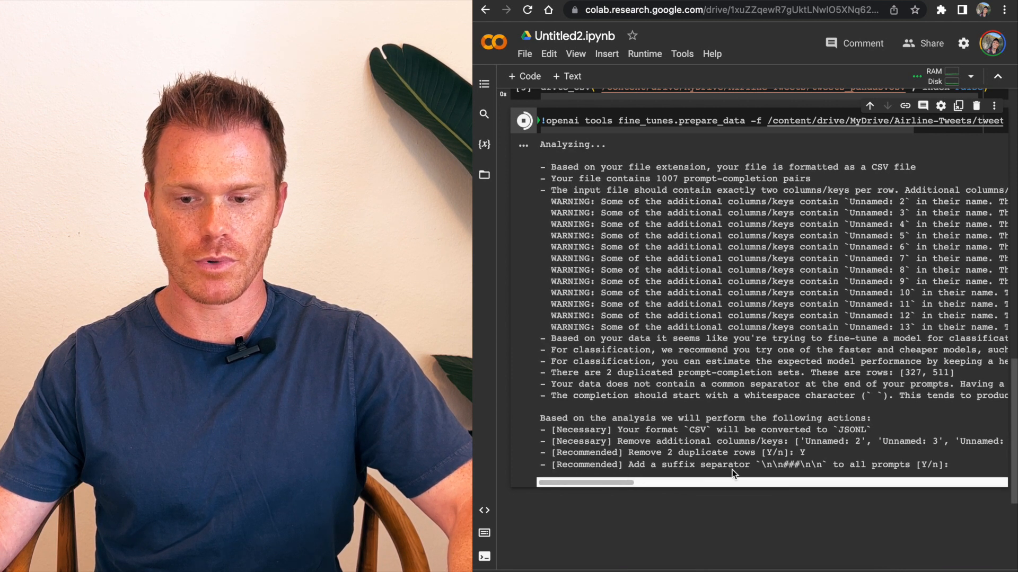
type("Y")
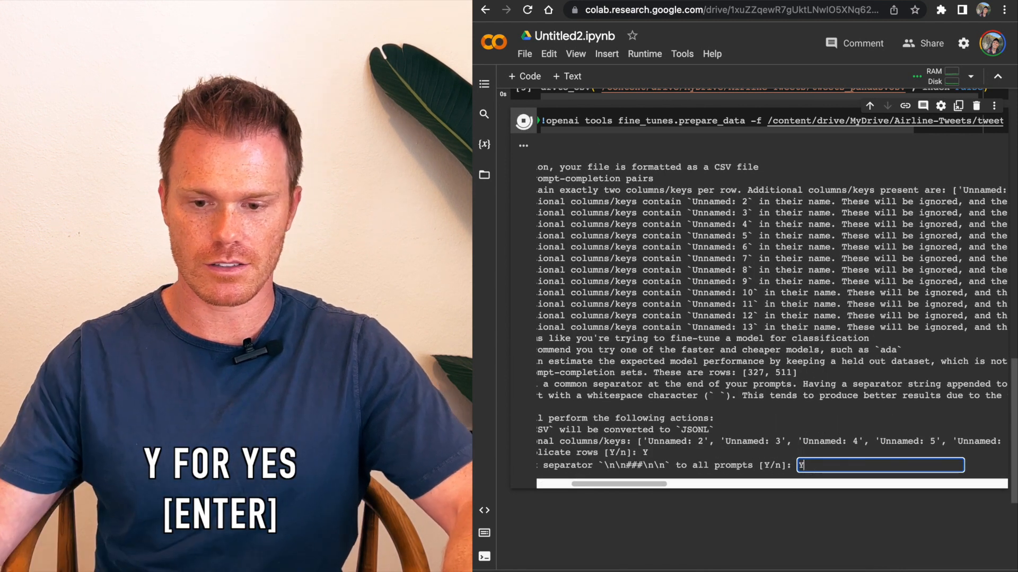
key("enter")
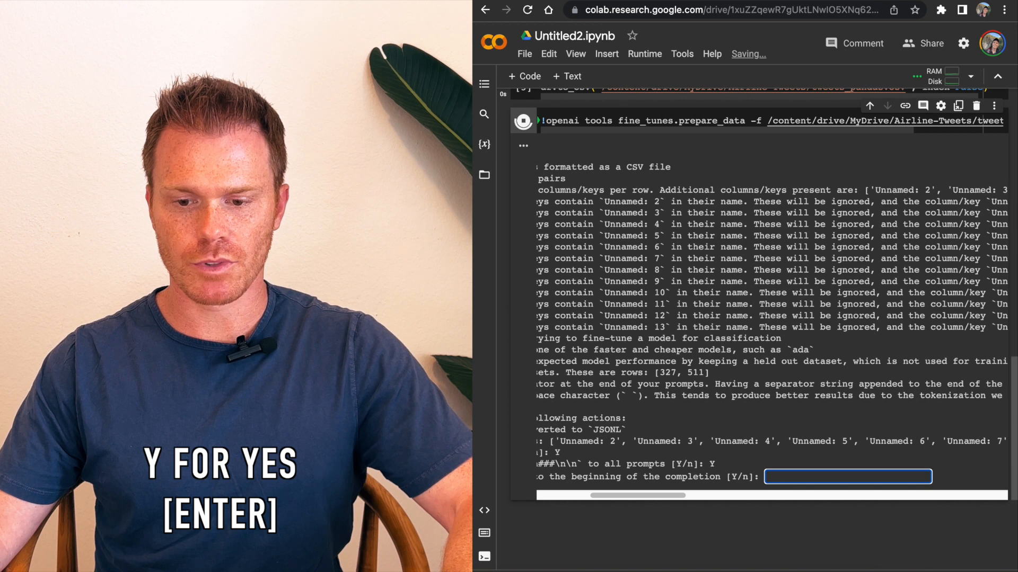
type("Y")
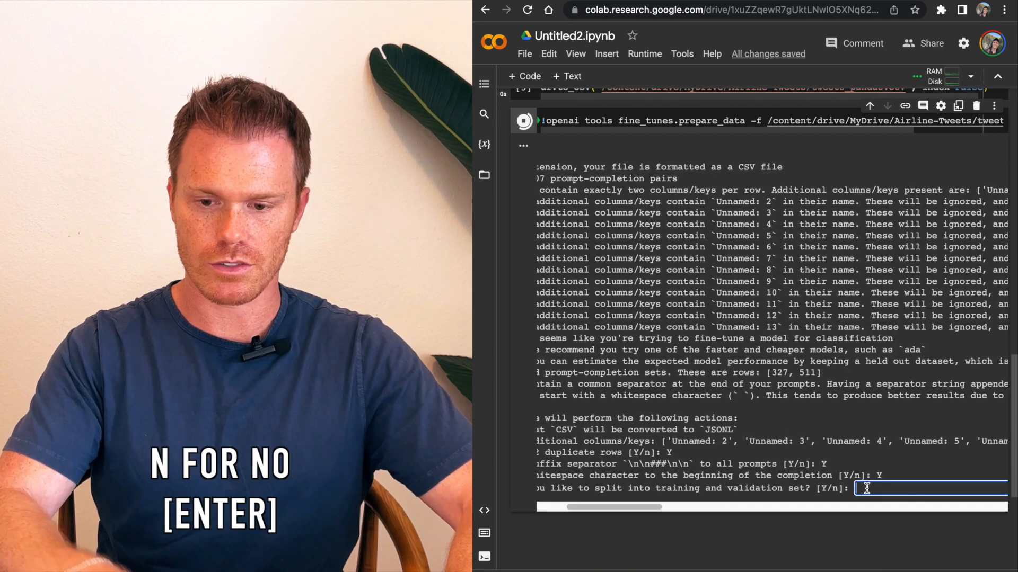
Decline the validation split (n) and confirm Y to write tweets_pandas_prepared.jsonl.
type("n")
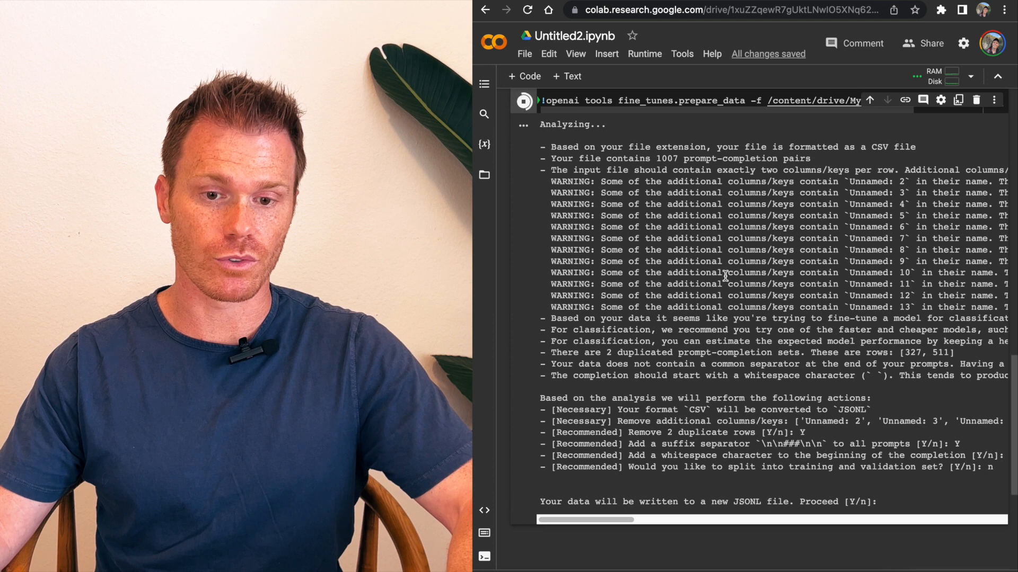
left_click(941, 502)
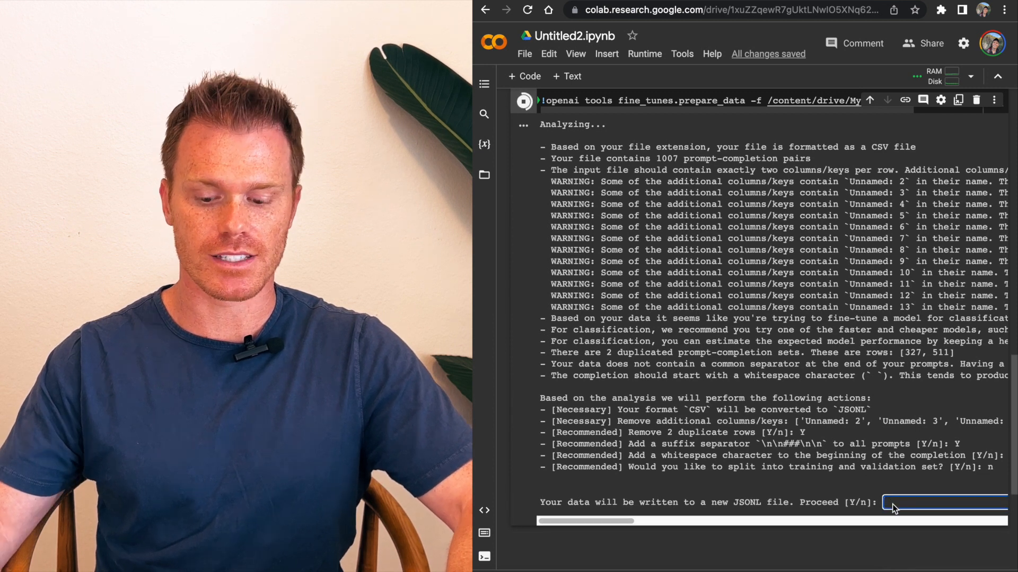
type("Y")
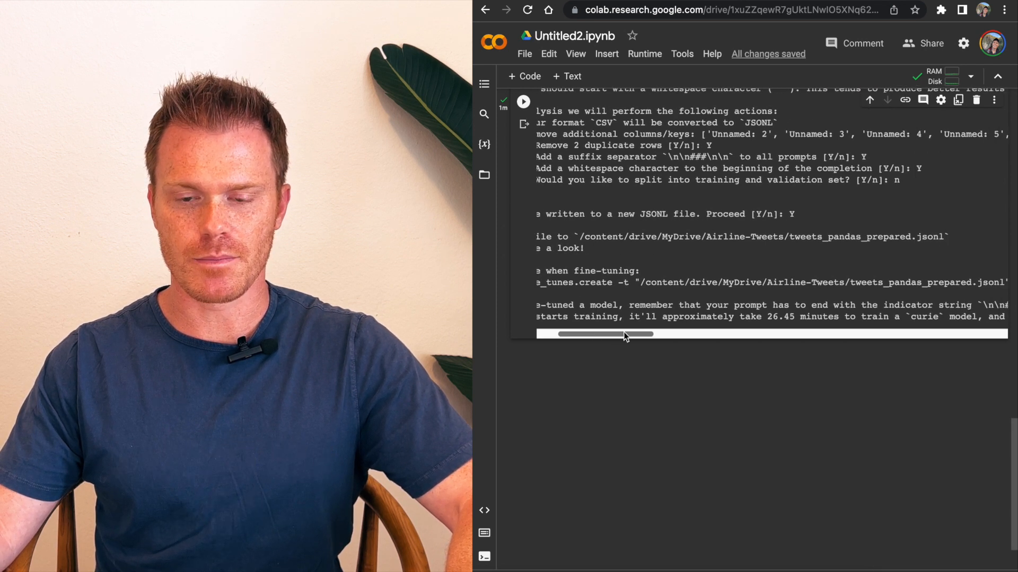
double_click(861, 236)
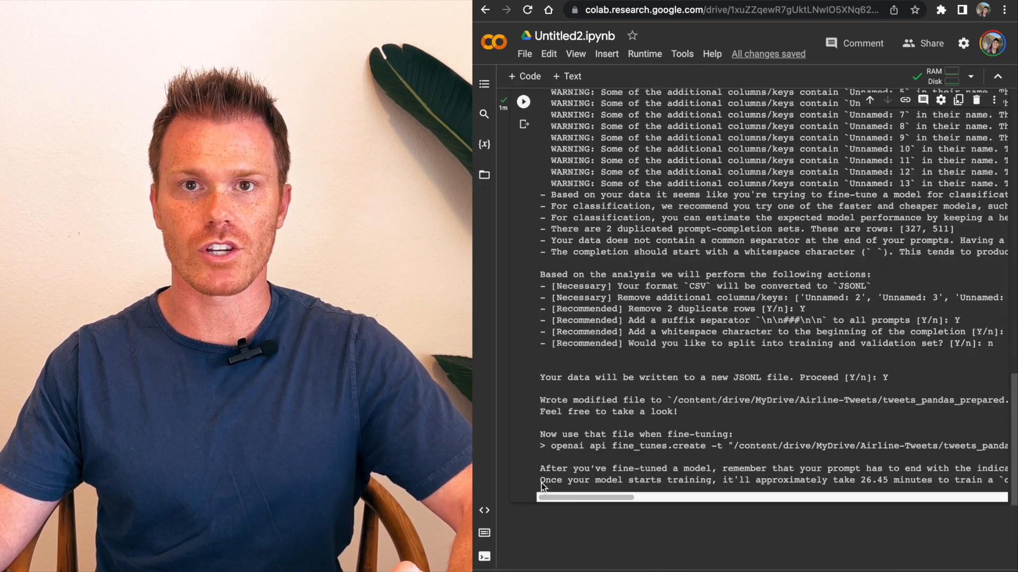
left_click_drag(540, 479, 999, 479)
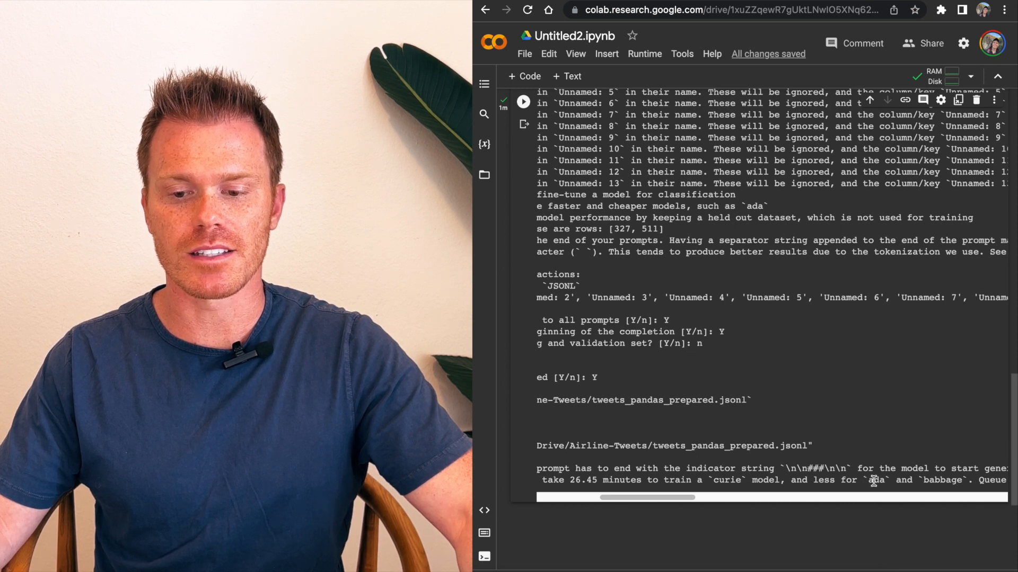
mouse_move(967, 473)
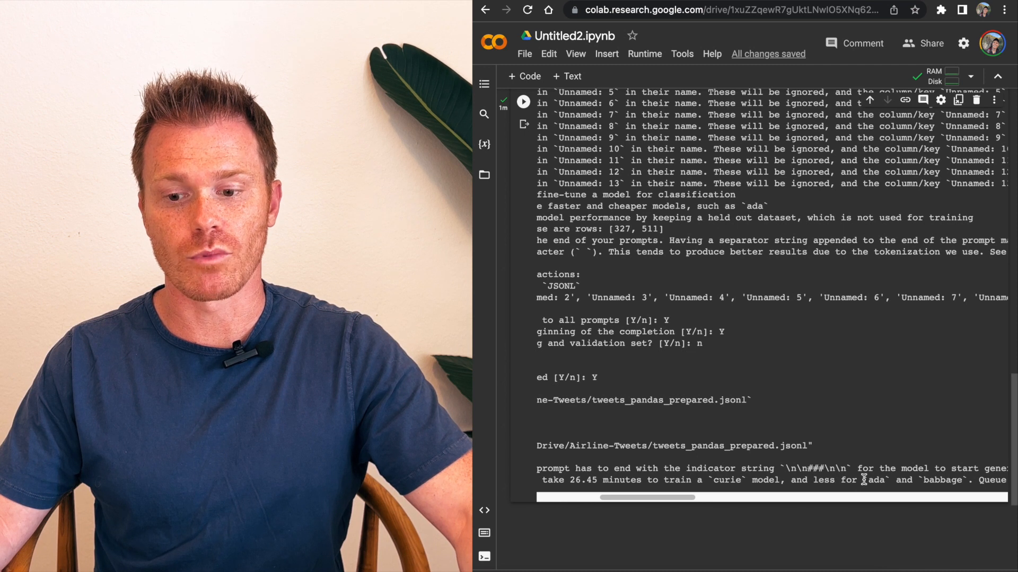
double_click(877, 481)
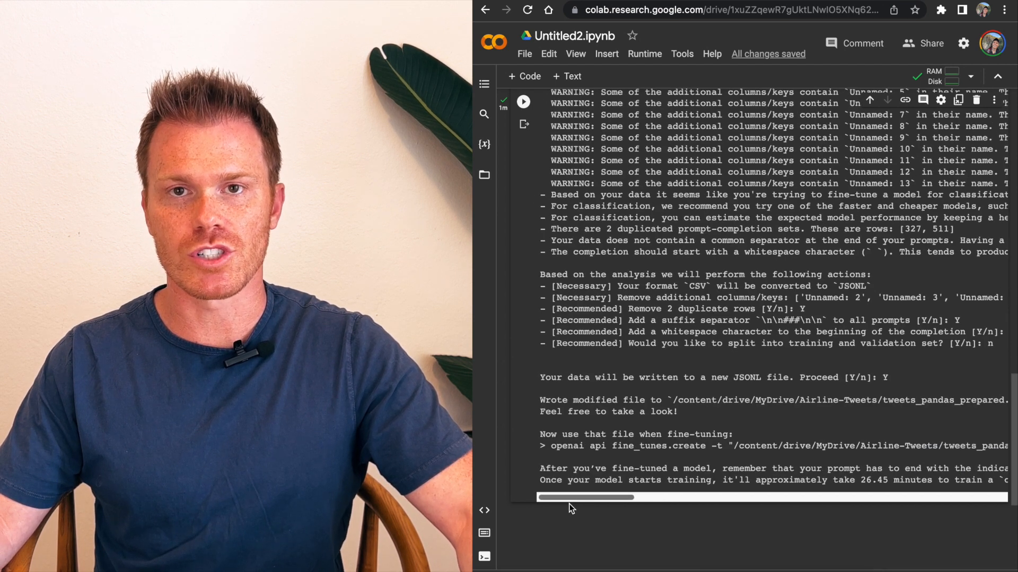
scroll("down", 3)
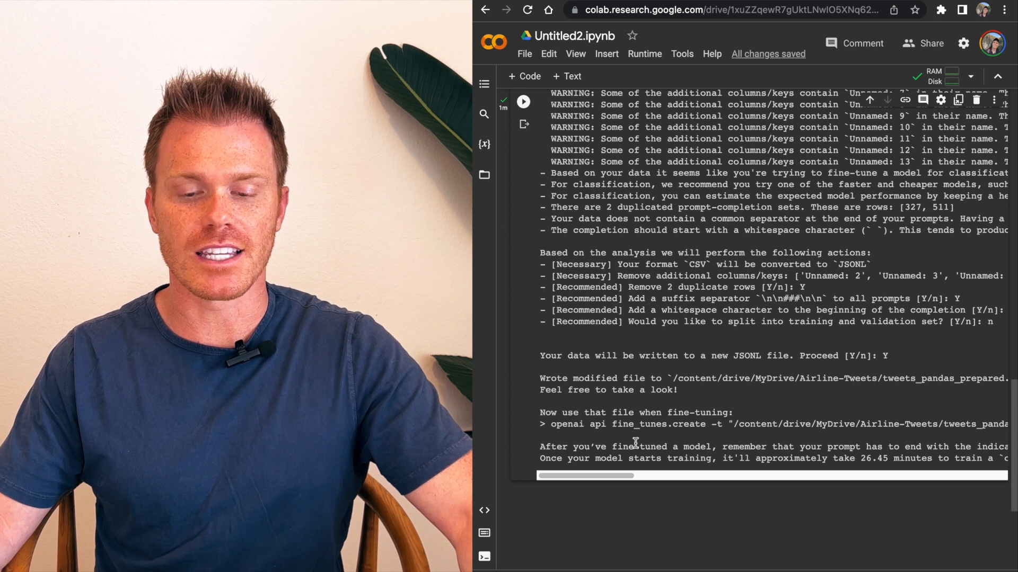
left_click(522, 76)
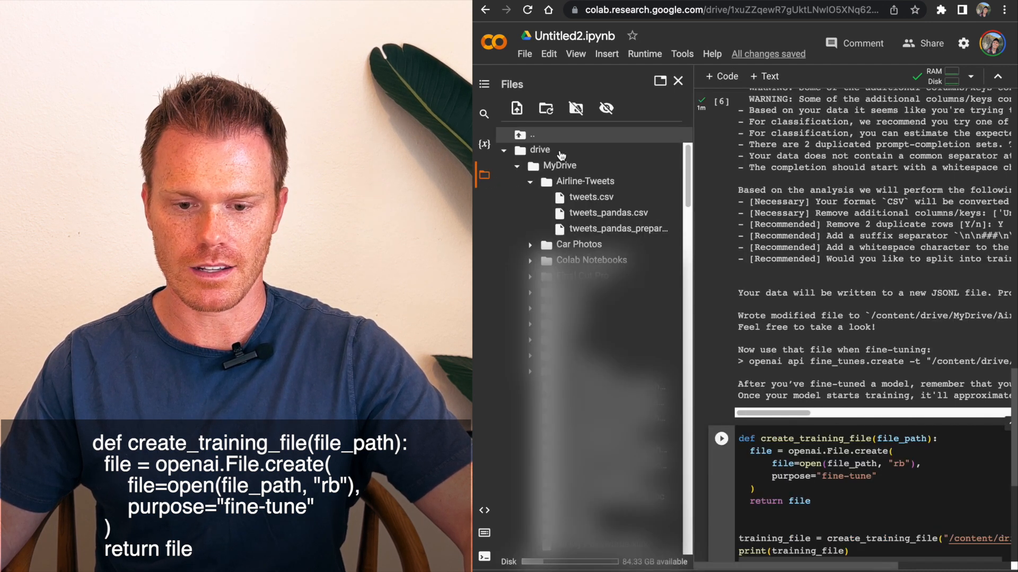
Check the prepared file in Files, then paste the create_training_file function and its call into a new cell.
left_click(678, 81)
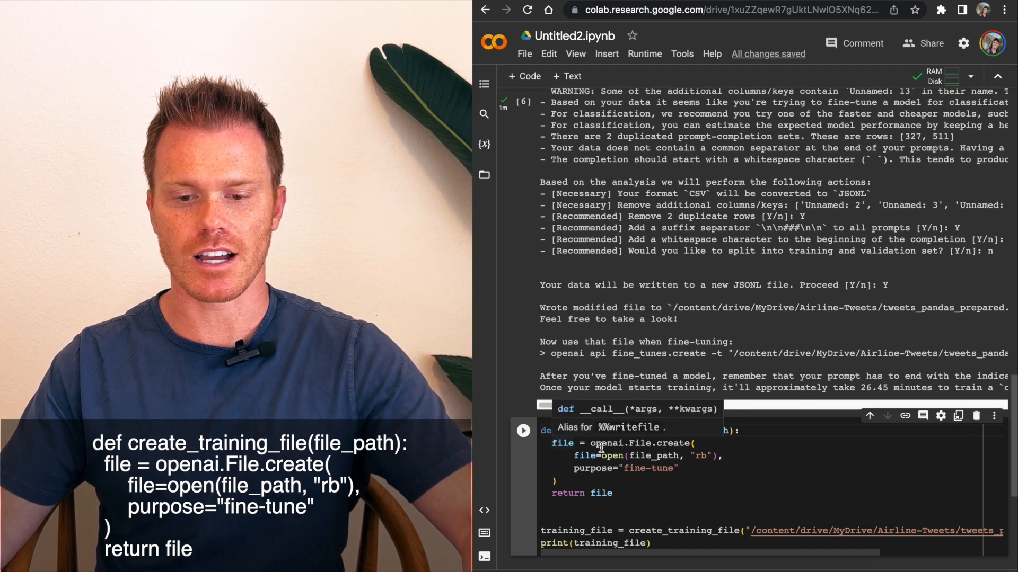
left_click(690, 455)
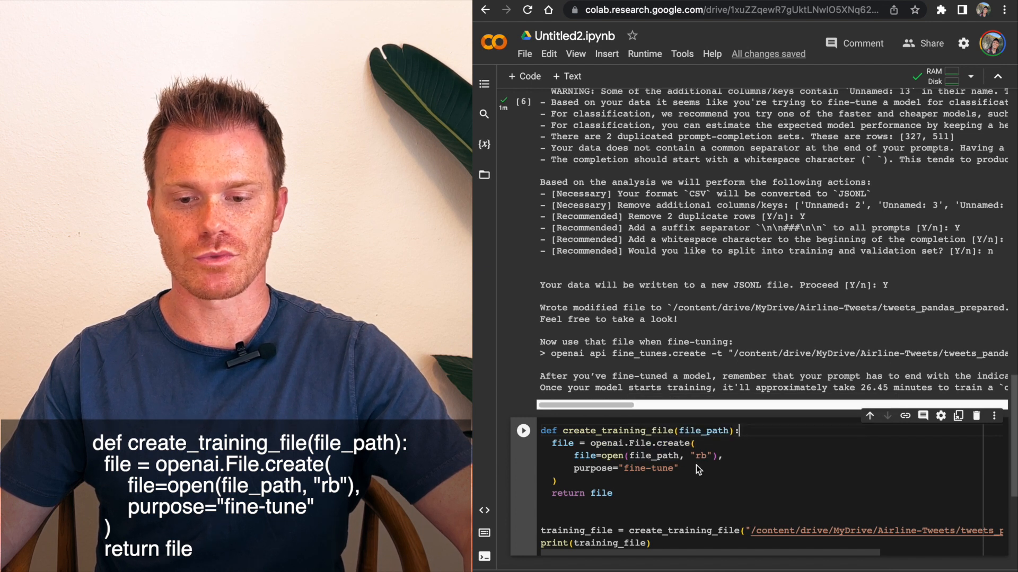
mouse_move(596, 469)
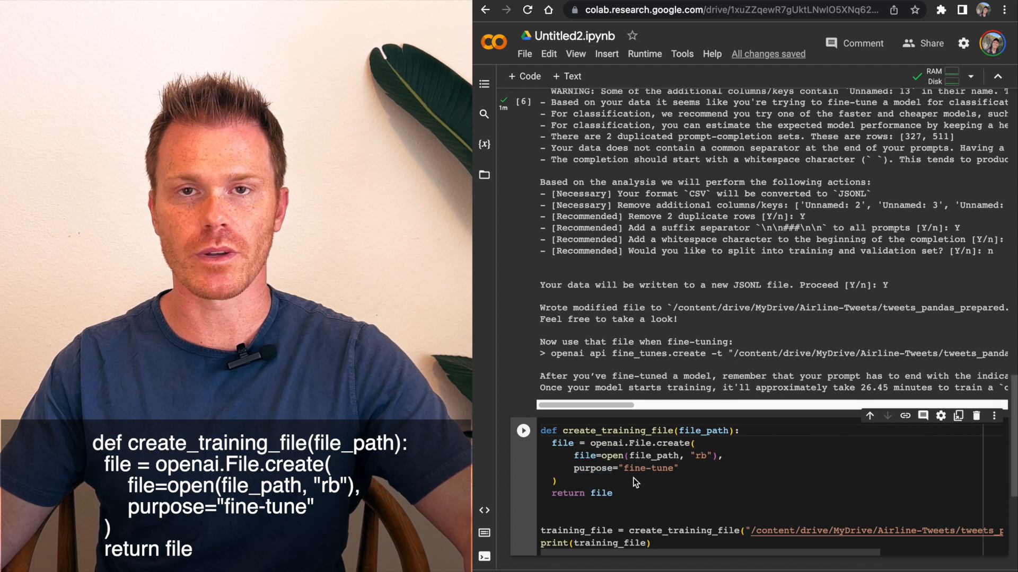
mouse_move(551, 504)
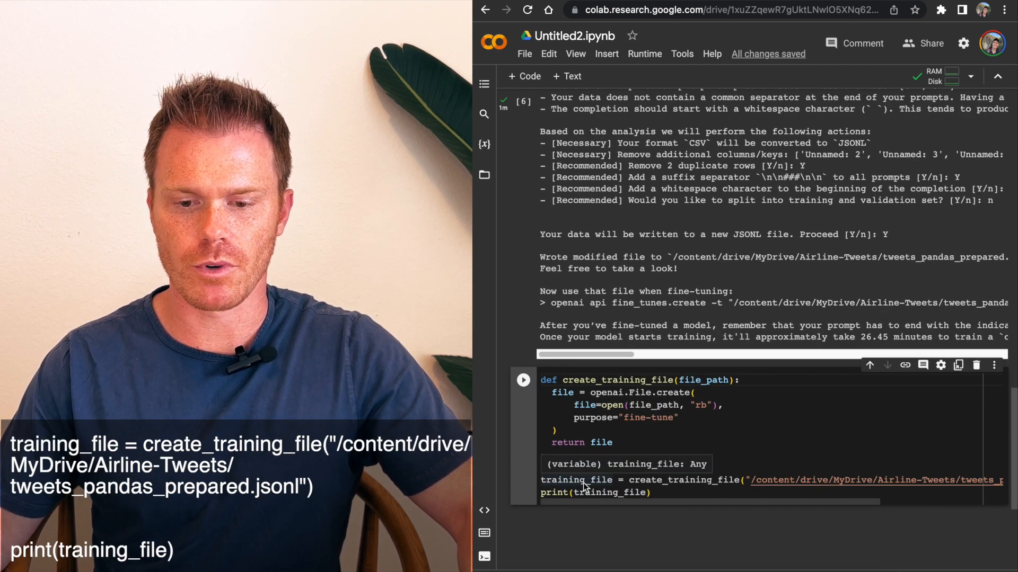
mouse_move(664, 492)
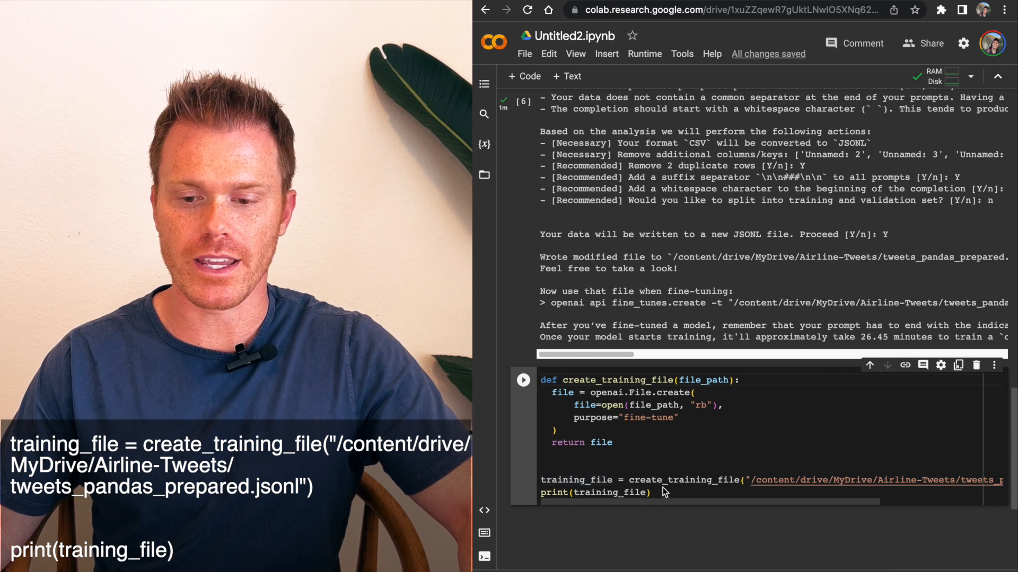
mouse_move(752, 486)
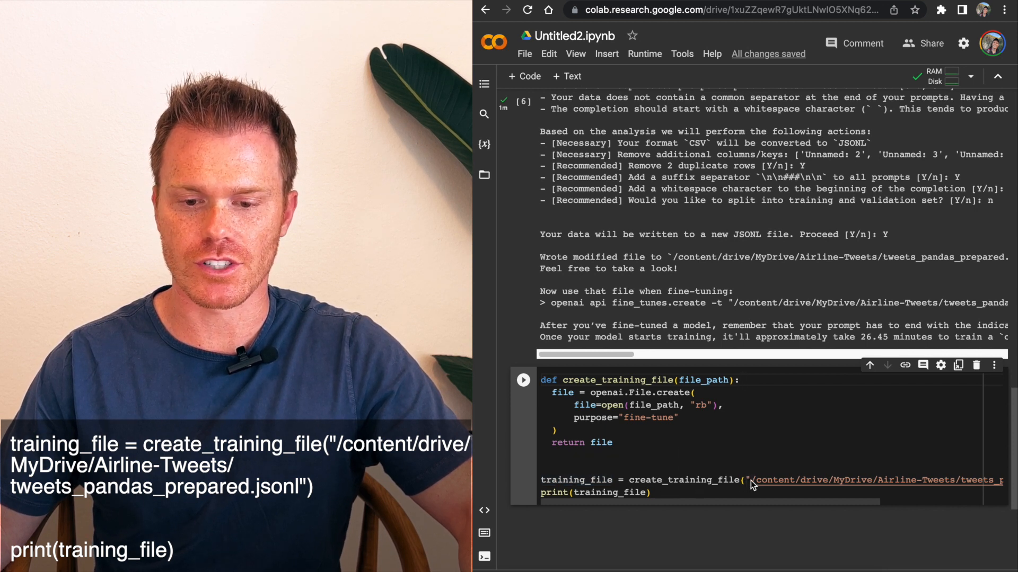
mouse_move(863, 487)
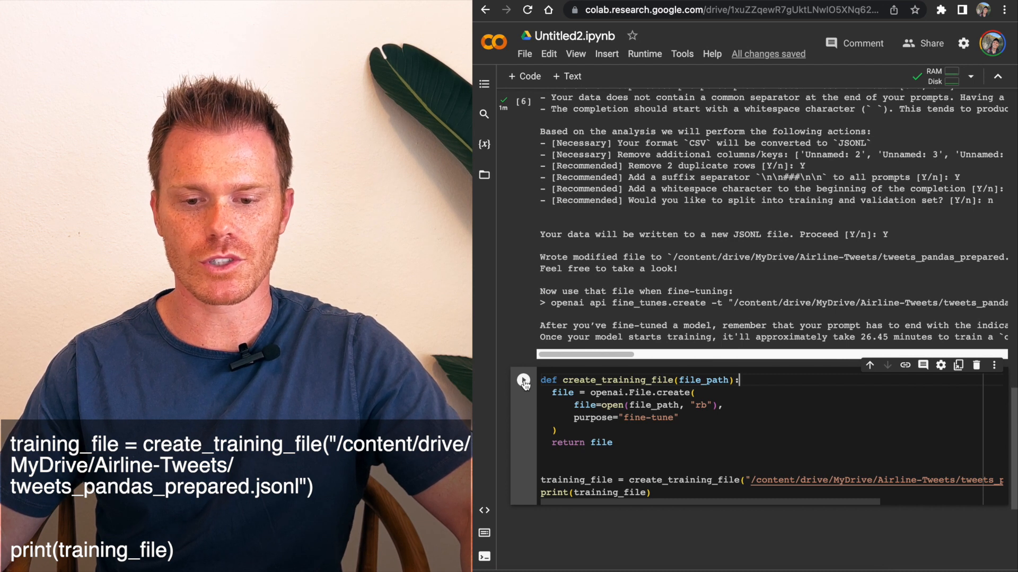
Run create_training_file to upload the JSONL, select the returned id, and add a training_file['id'] cell.
left_click(522, 381)
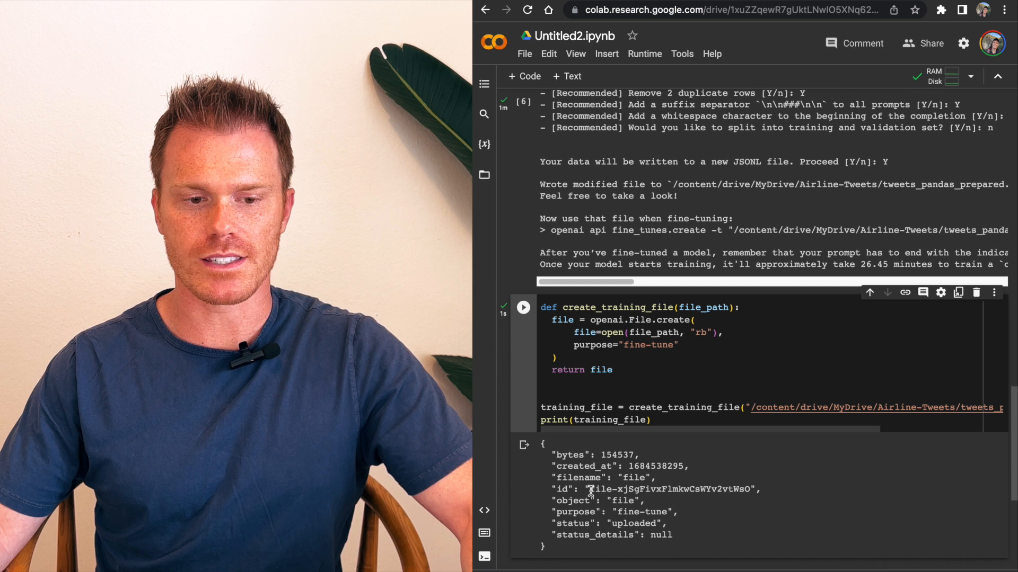
double_click(669, 489)
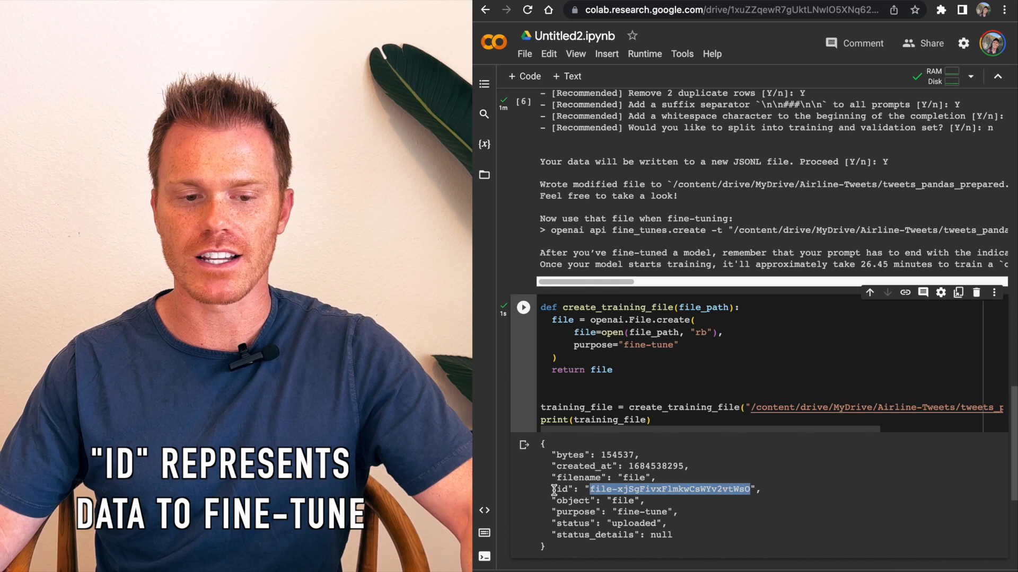
scroll("down", 3)
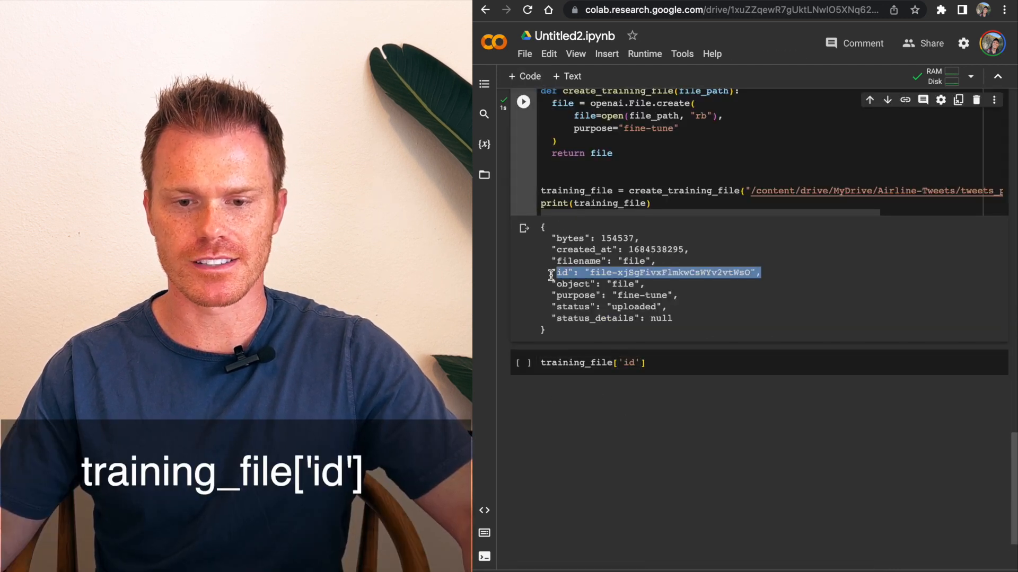
Run training_file['id'] to show the file id, then draft an openai.FineTune.create cell with n_epochs=4.
left_click(522, 363)
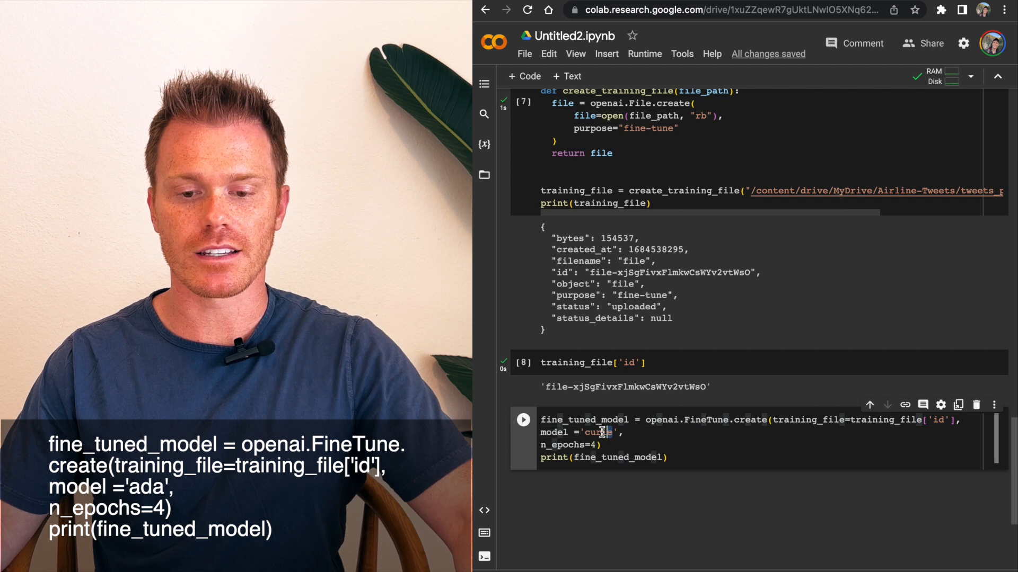
Replace the model 'curie' with 'ada' and run FineTune.create to start the fine-tune job.
double_click(598, 432)
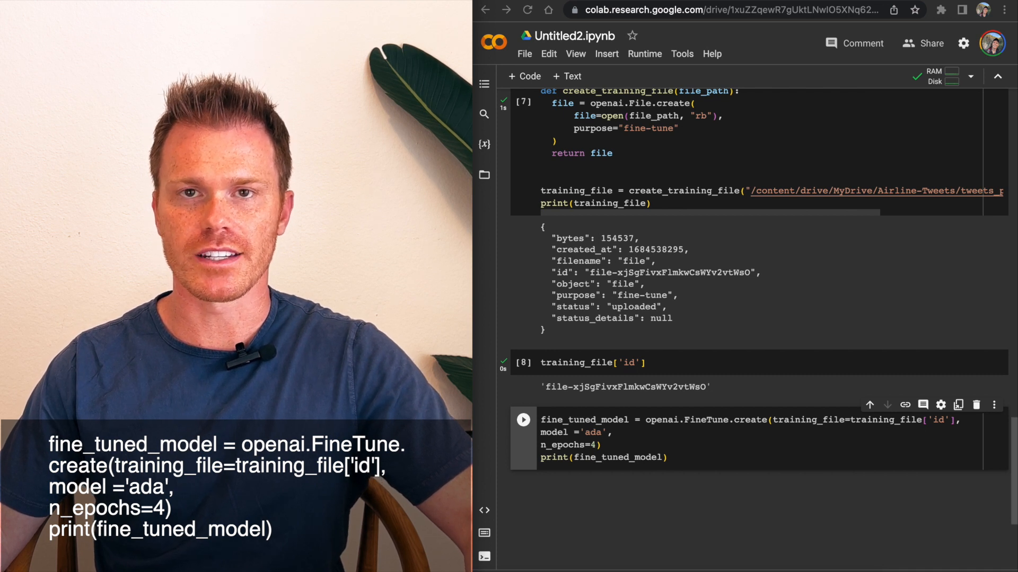
mouse_move(779, 479)
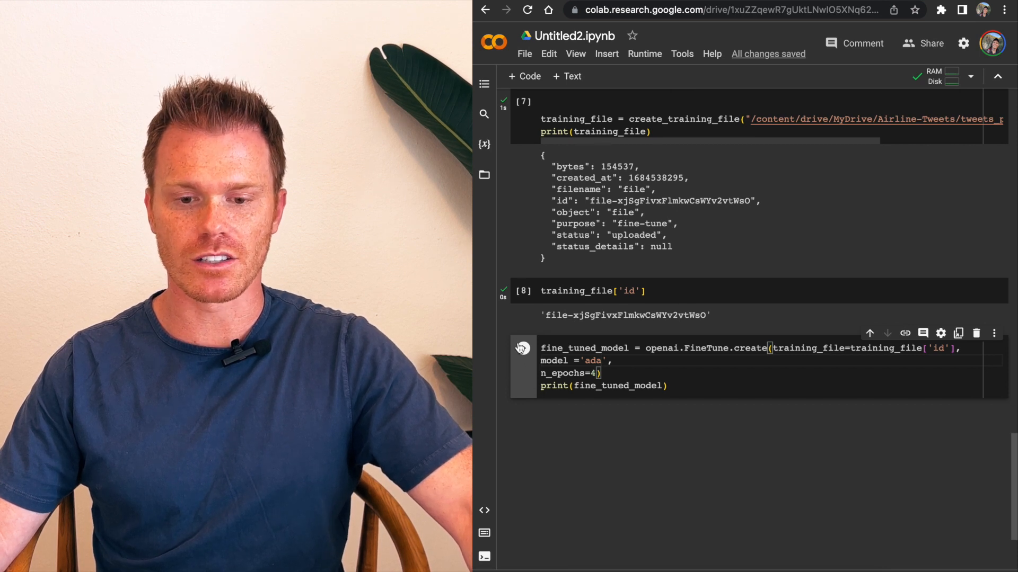
left_click(522, 348)
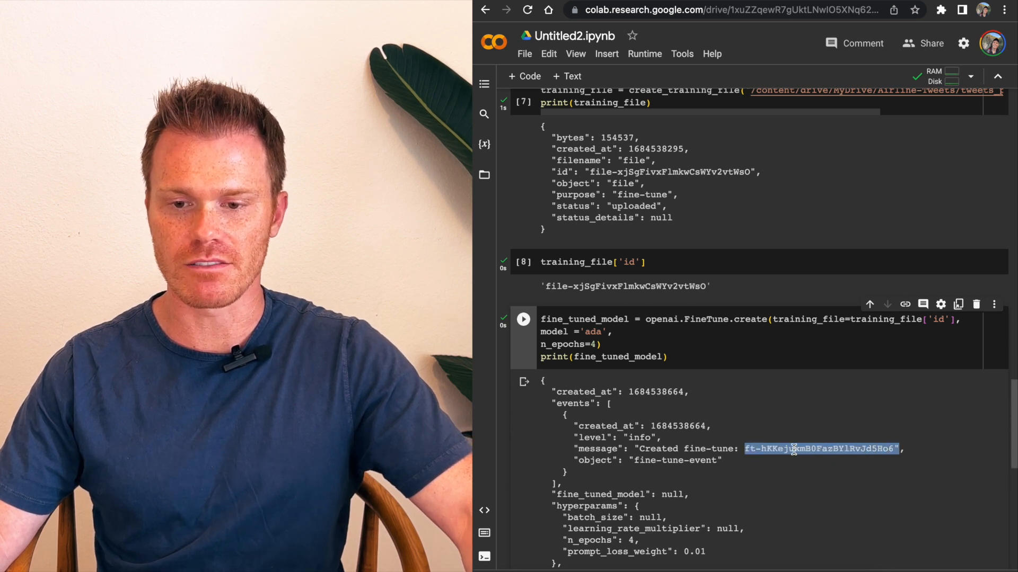
Add and run an openai.FineTune.list_events(id=ft-...)['data'] cell for the new job.
scroll("down", 3)
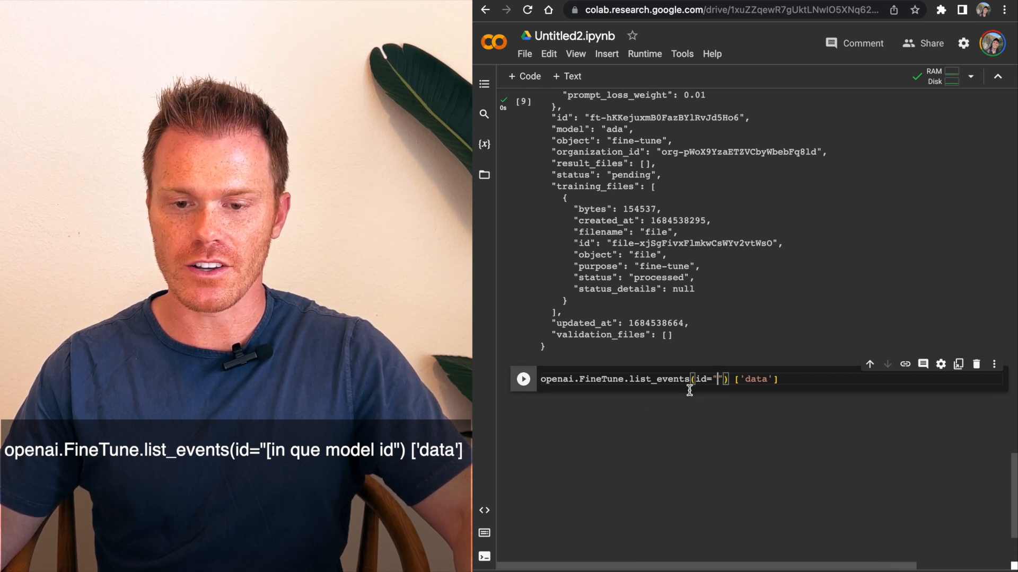
mouse_move(691, 395)
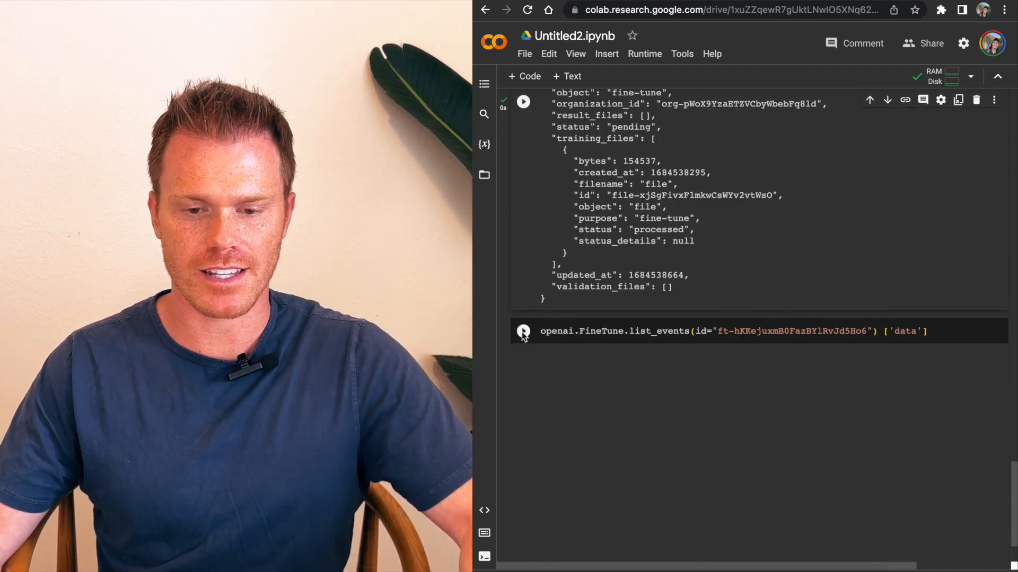
left_click(522, 331)
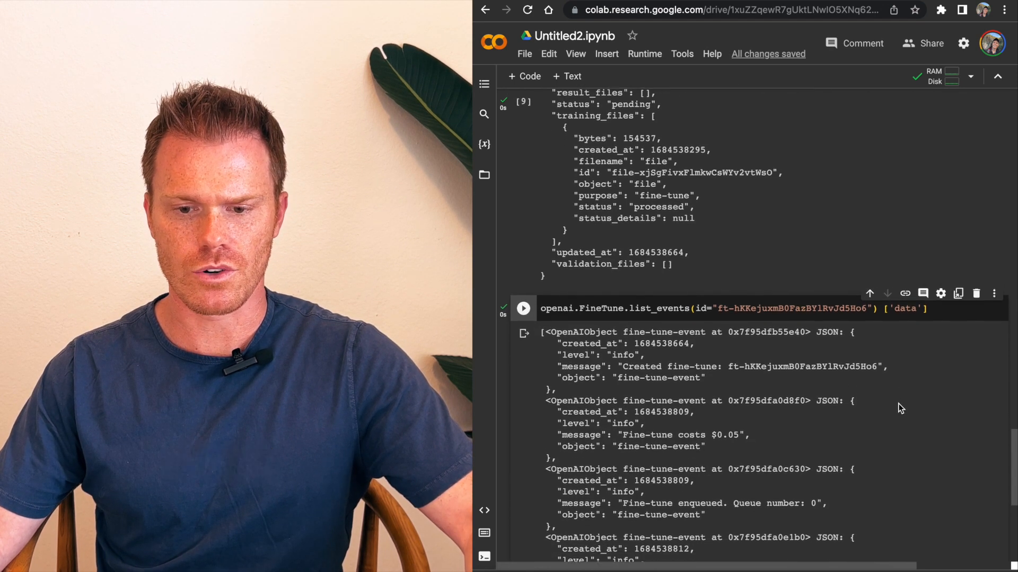
Rerun list_events twice until it shows epoch 1 of 4 completed.
scroll("down", 3)
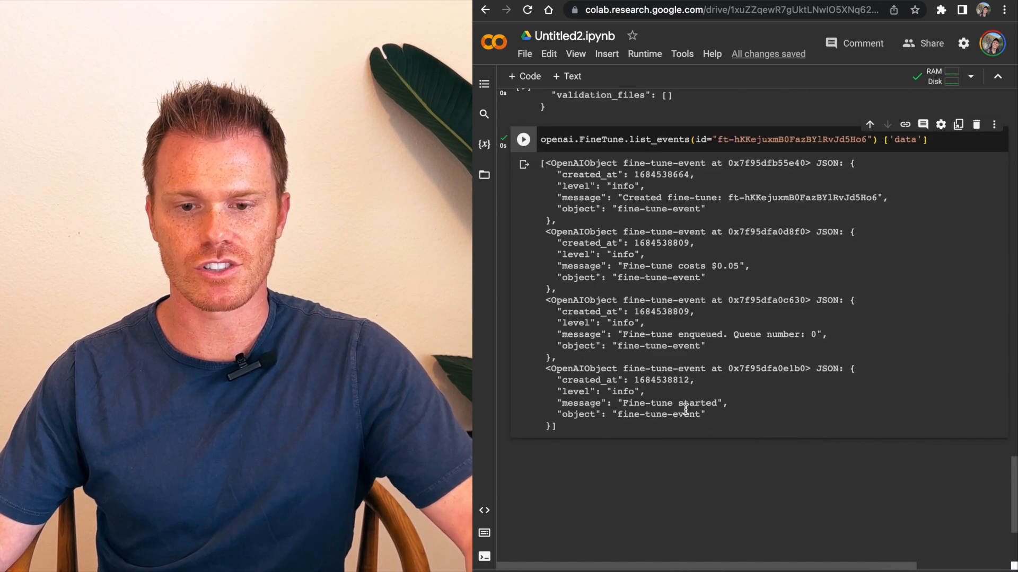
left_click(522, 139)
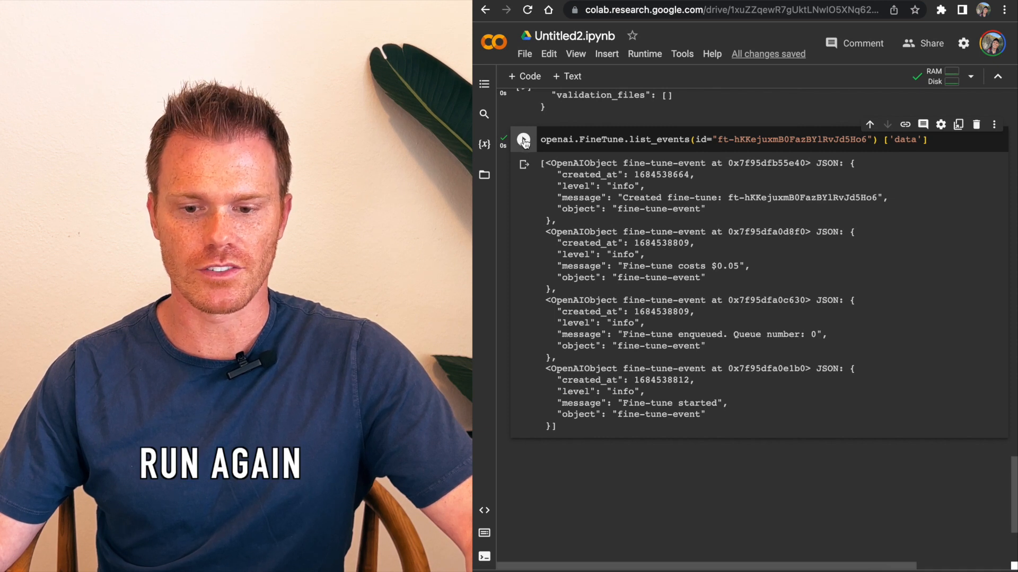
left_click(523, 138)
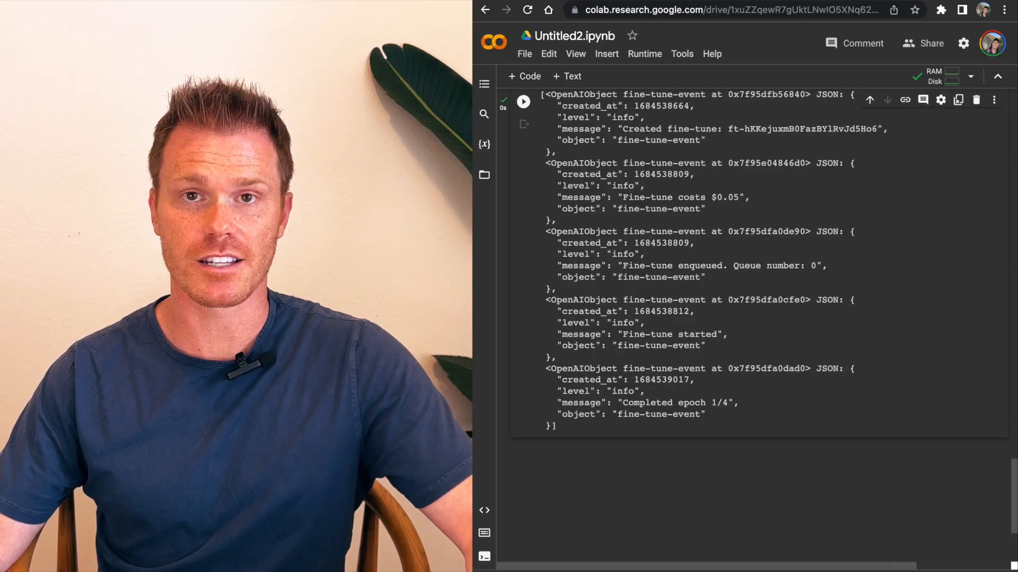
Rerun the list_events cell until all four epochs complete and the fine-tune succeeds.
scroll("down", 3)
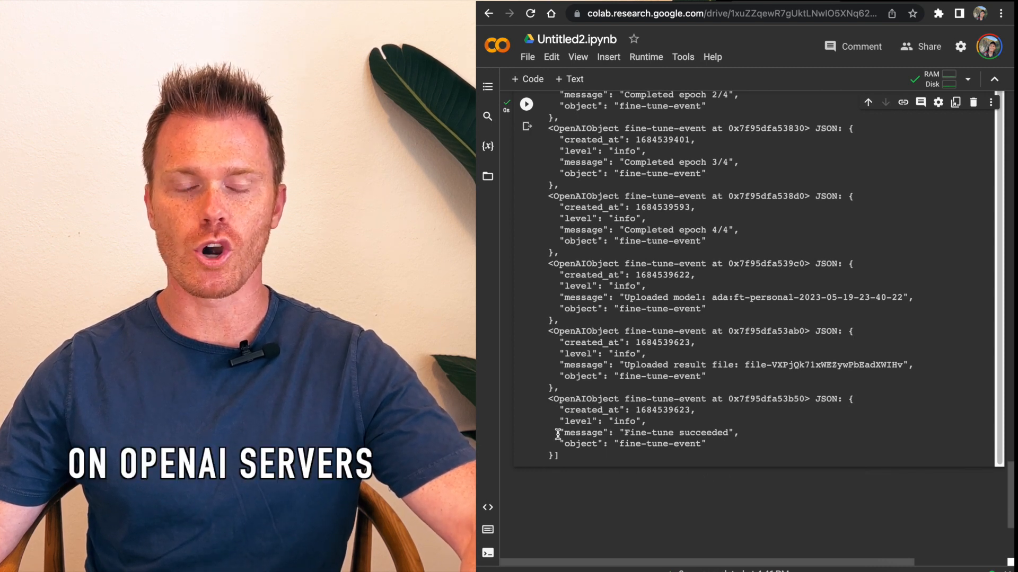
double_click(649, 433)
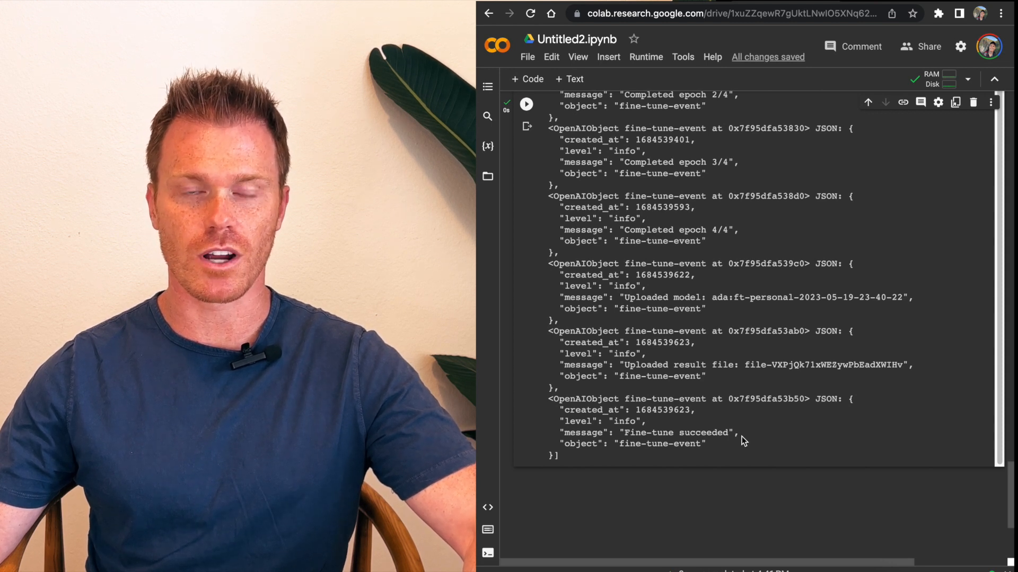
mouse_move(760, 388)
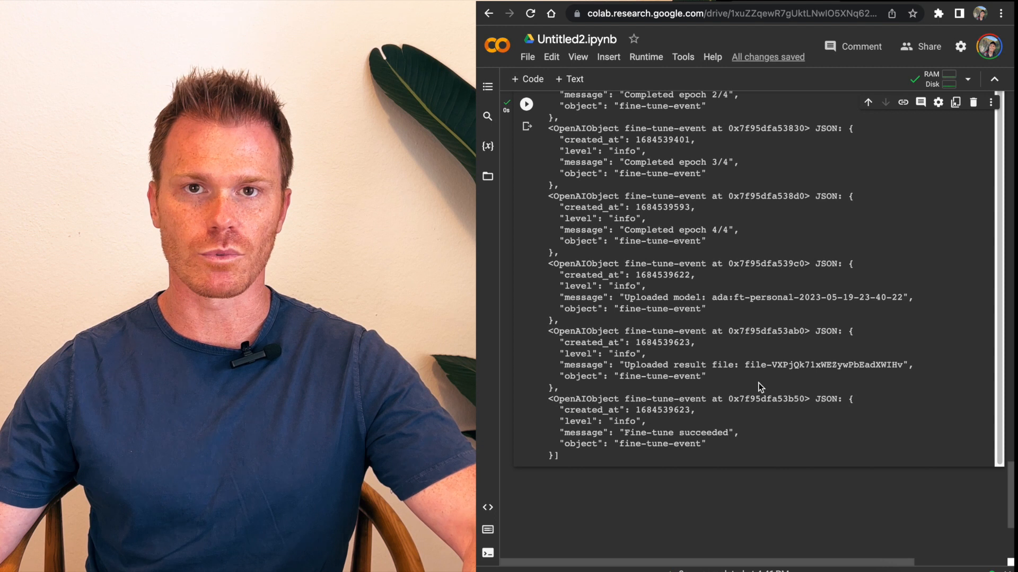
mouse_move(712, 458)
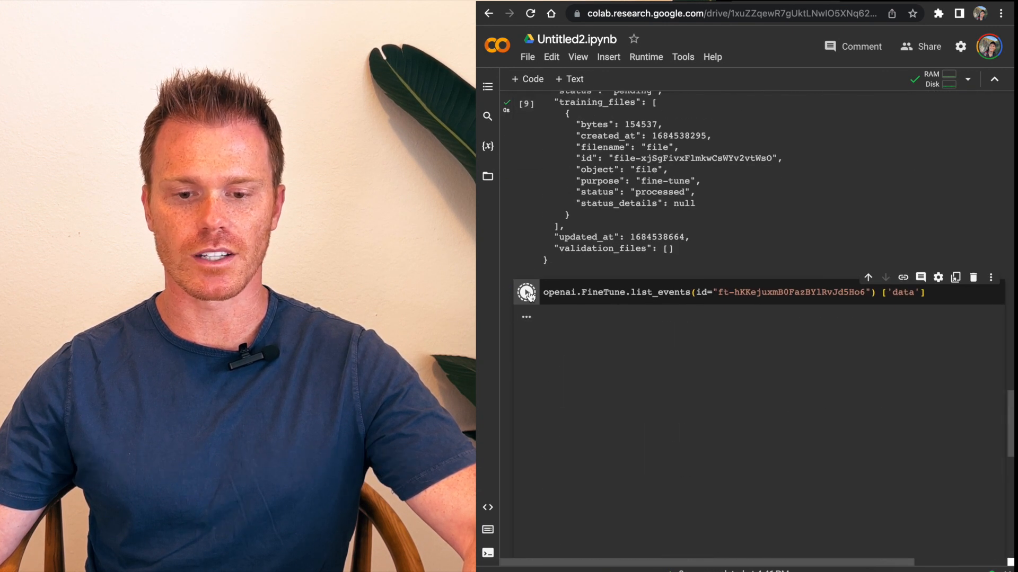
Rerun the events cell, scroll to 'Fine-tune succeeded', and insert a new code cell.
left_click(526, 292)
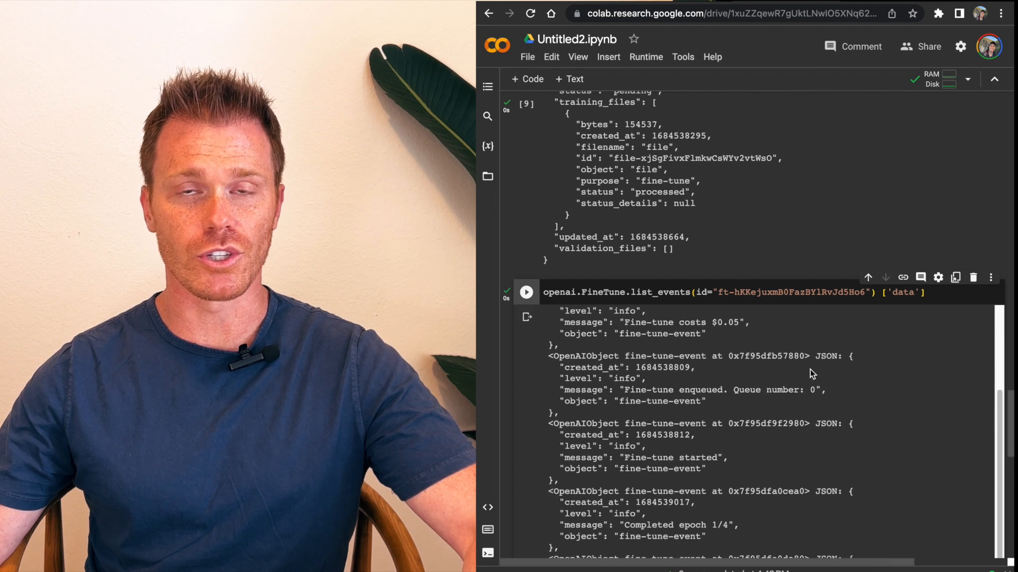
scroll("down", 3)
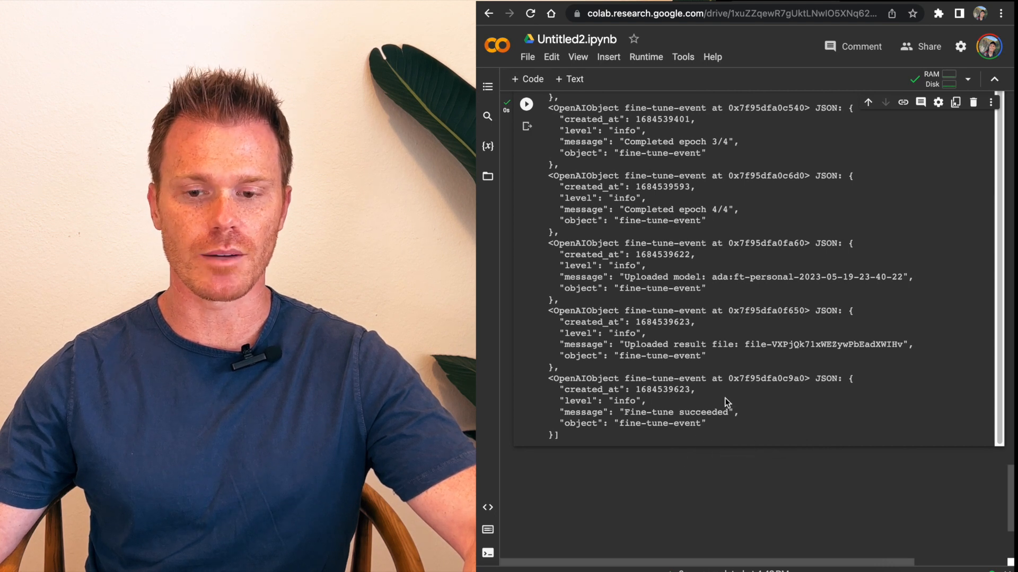
mouse_move(759, 412)
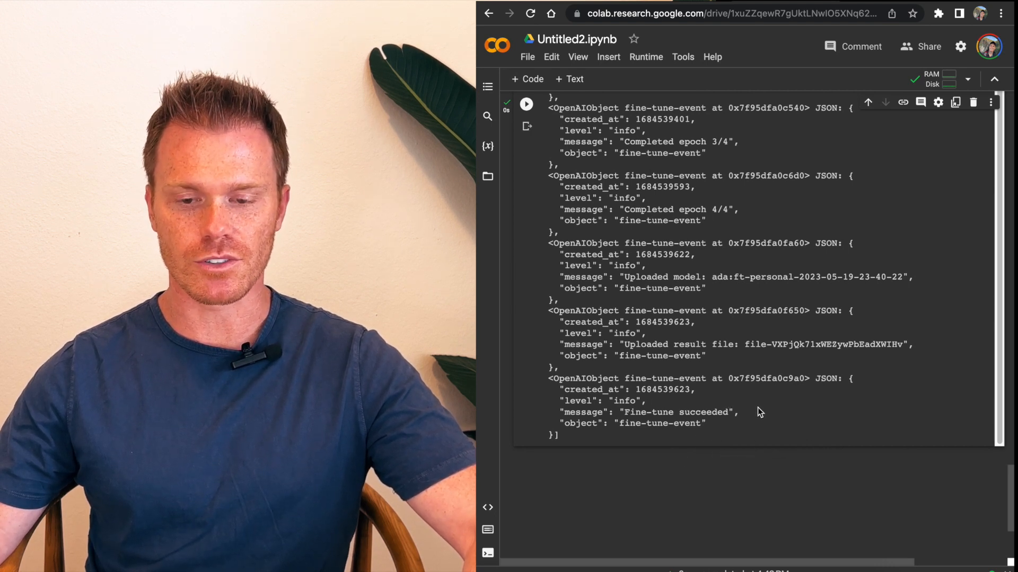
mouse_move(800, 245)
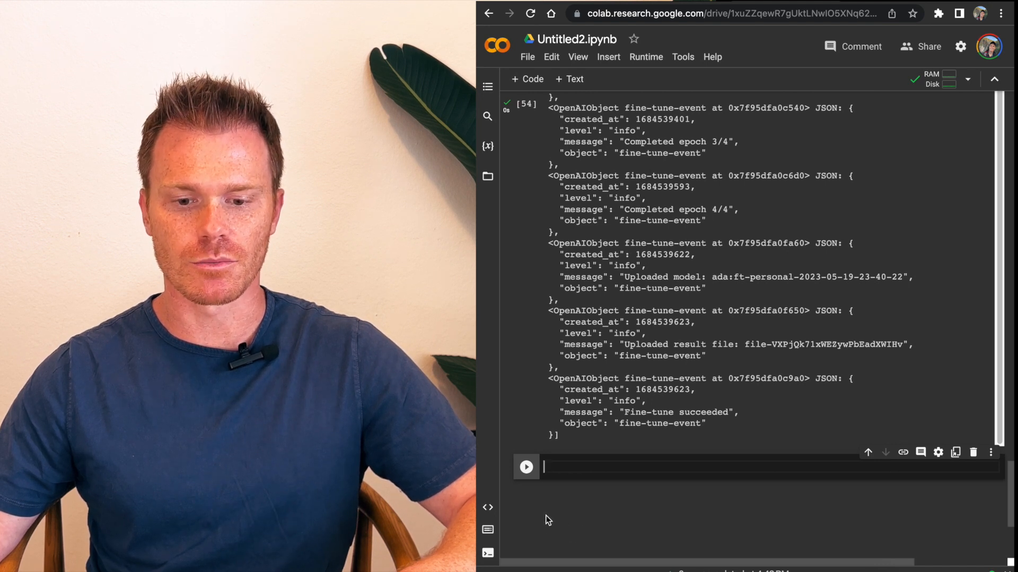
Define prompt_text as a late, smelly plane complaint ending with the '\n\n###\n\n' separator.
type("prompt_text = \"")
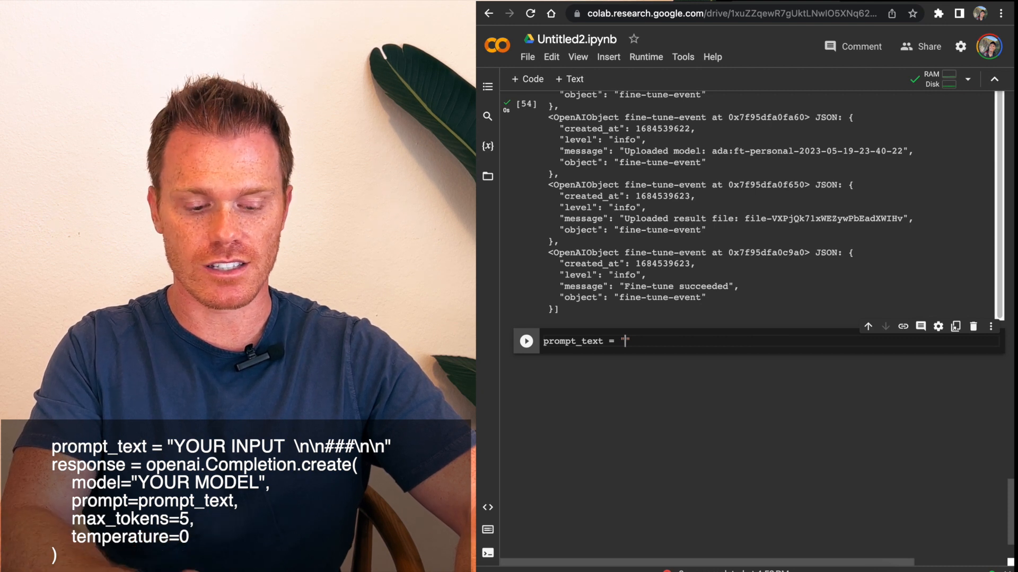
type("My plane smelled and my flig")
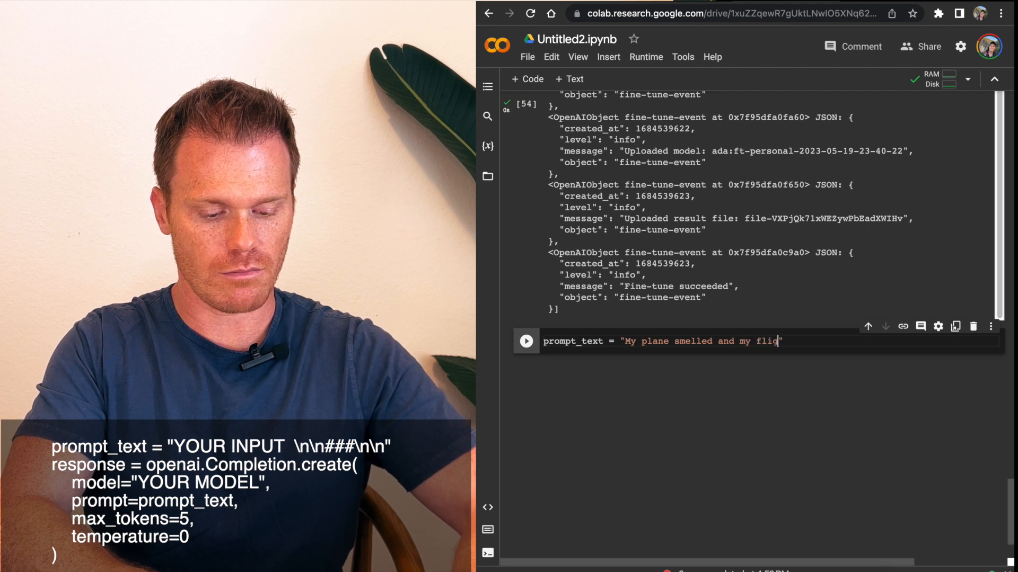
type("ht was late!\"")
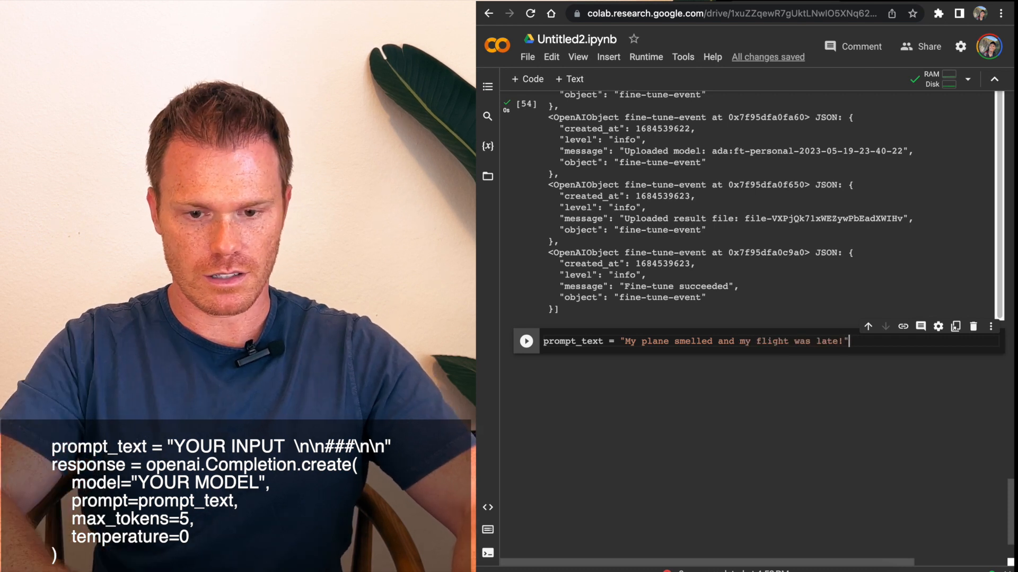
type("\\n")
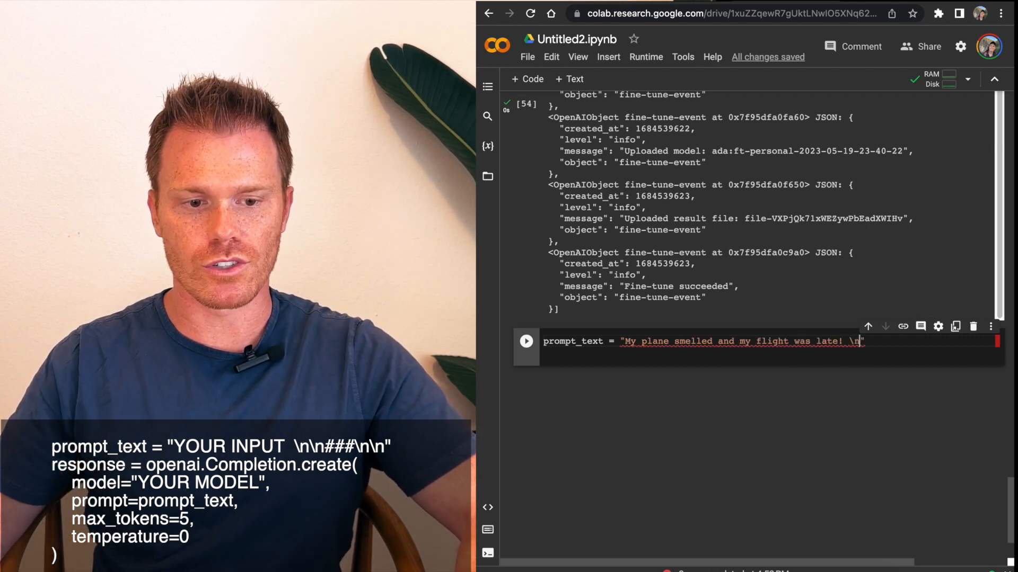
type("n")
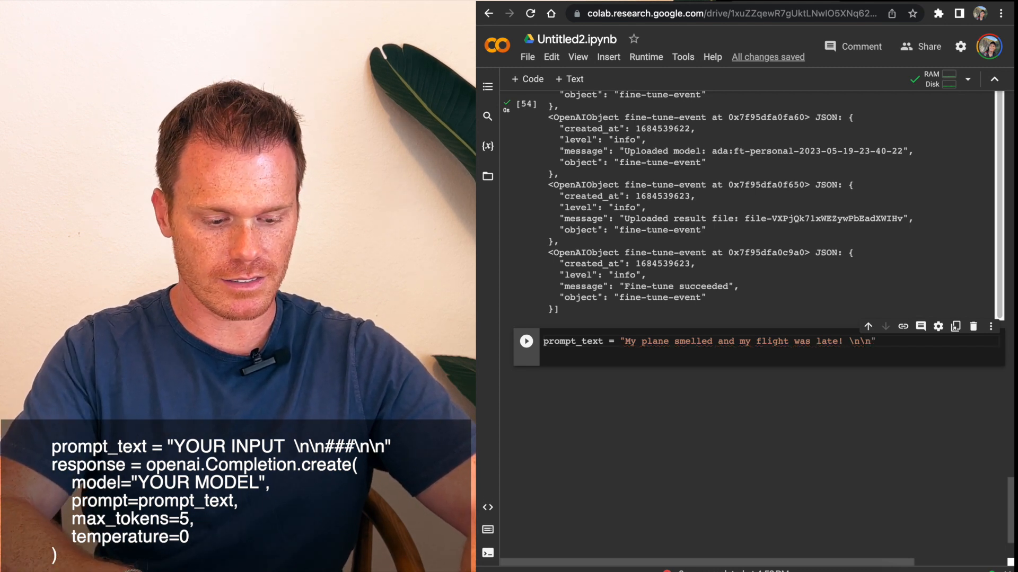
type("###\\n\\n")
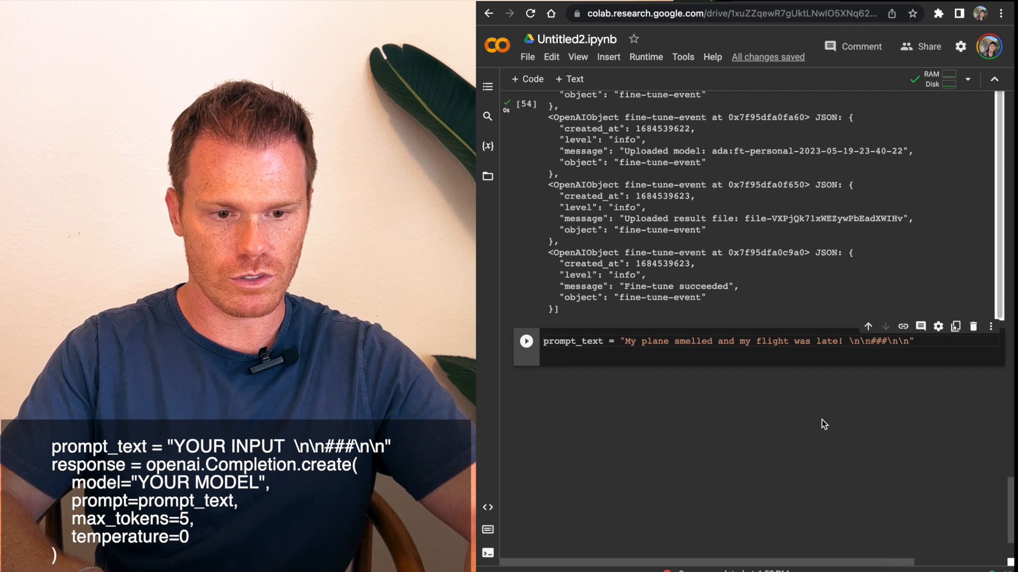
Write response = openai.Completion.create with the ada:ft model, prompt, max_tokens=5 and temperature=0.
type("response =")
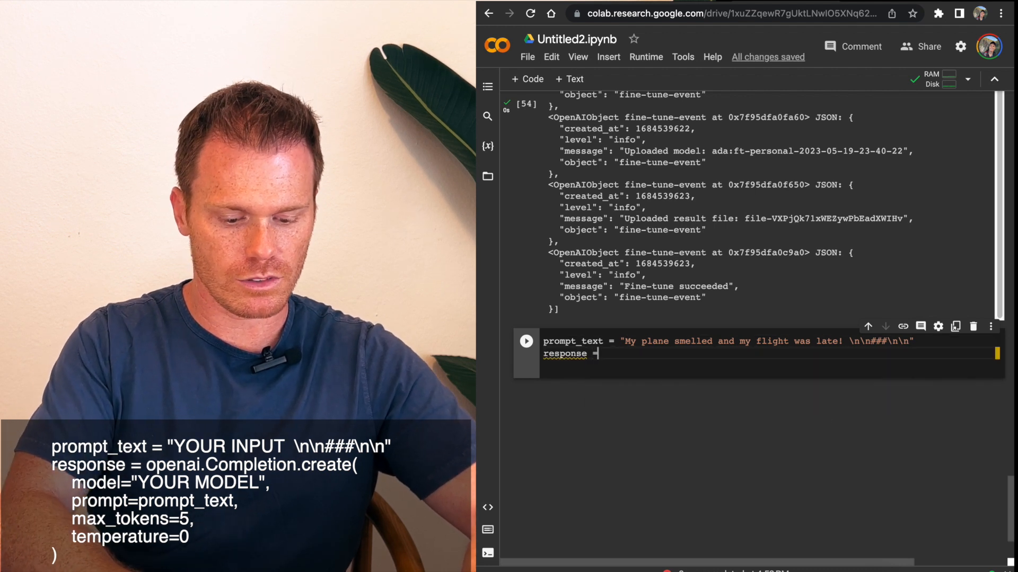
type("openai.Completion.create(")
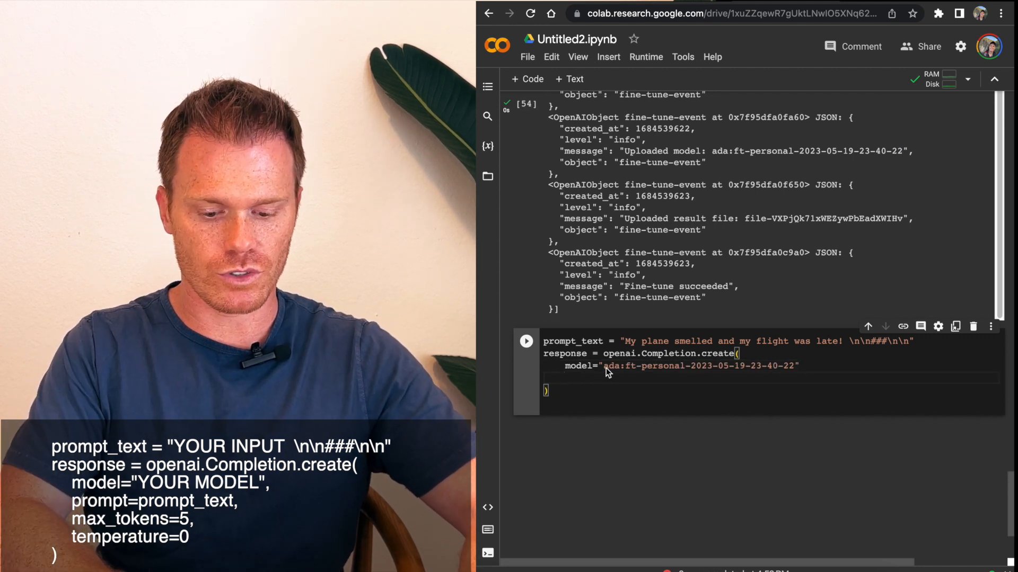
type("prompt=prompt_text,")
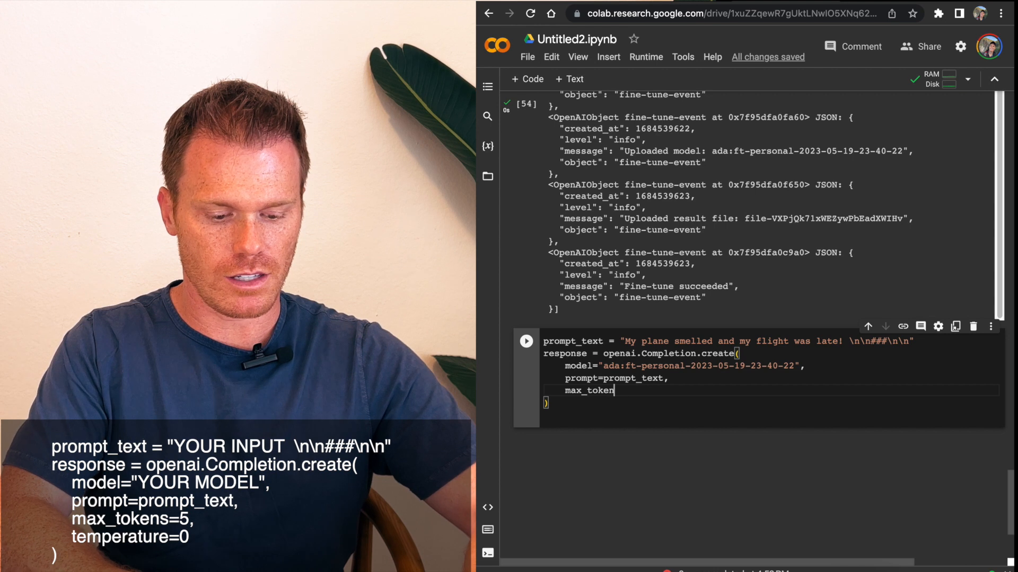
type("=5,")
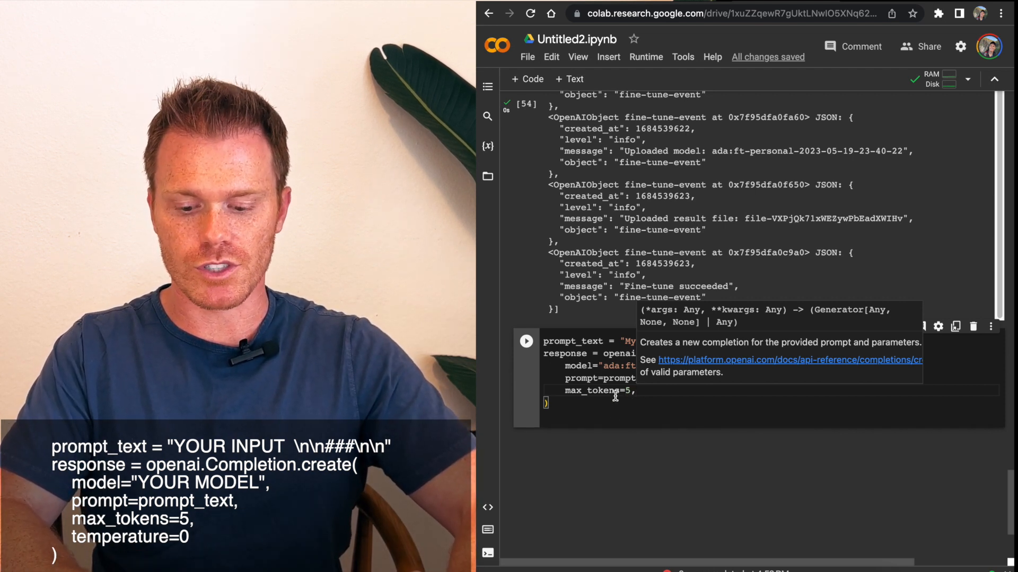
type("tempaerature=0")
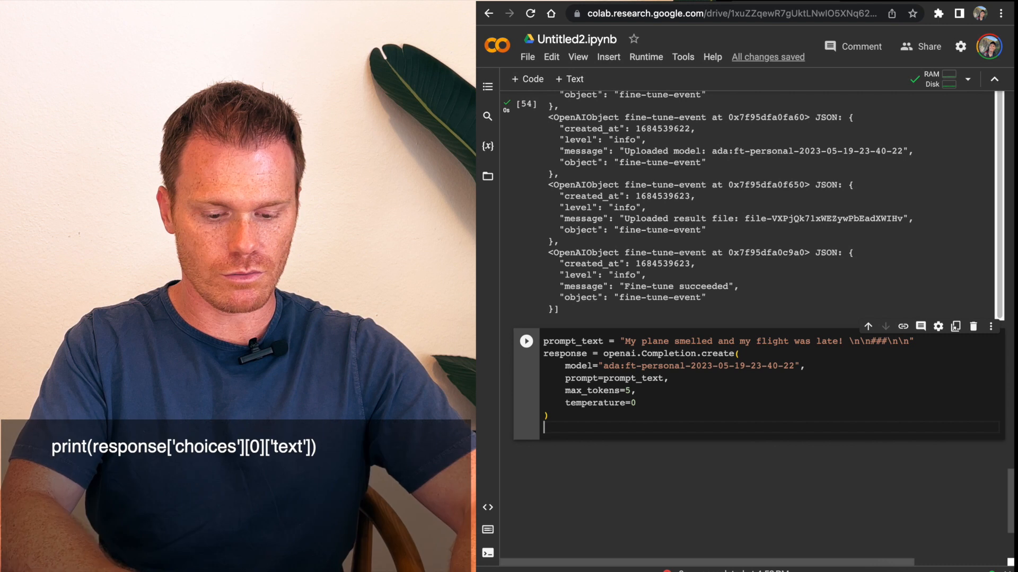
Add print(response['choices'][0]['text']) and run the cell, getting 'negative' for the drunk-pilot prompt.
type("print(response['choice'][0]['text")
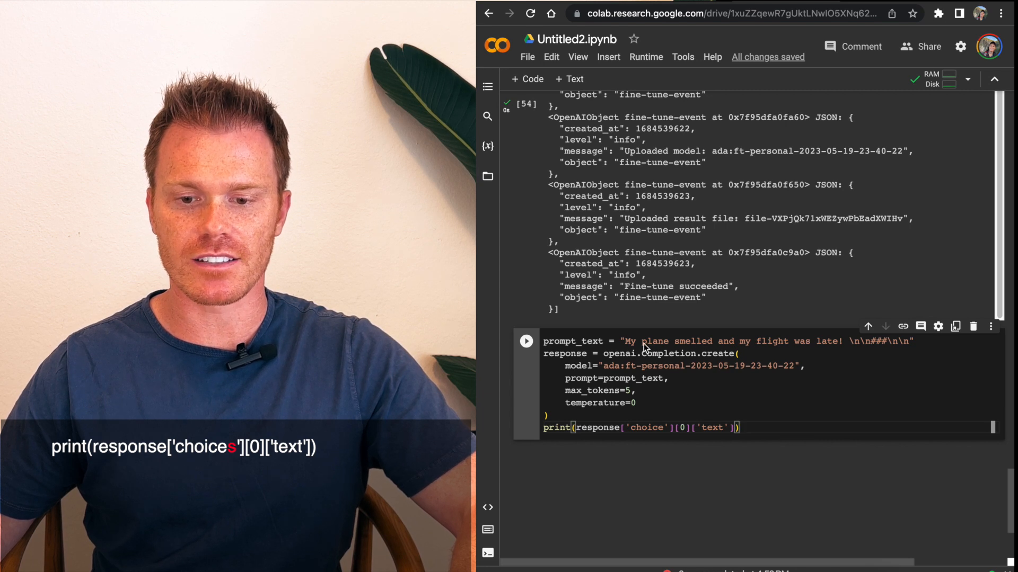
mouse_move(697, 369)
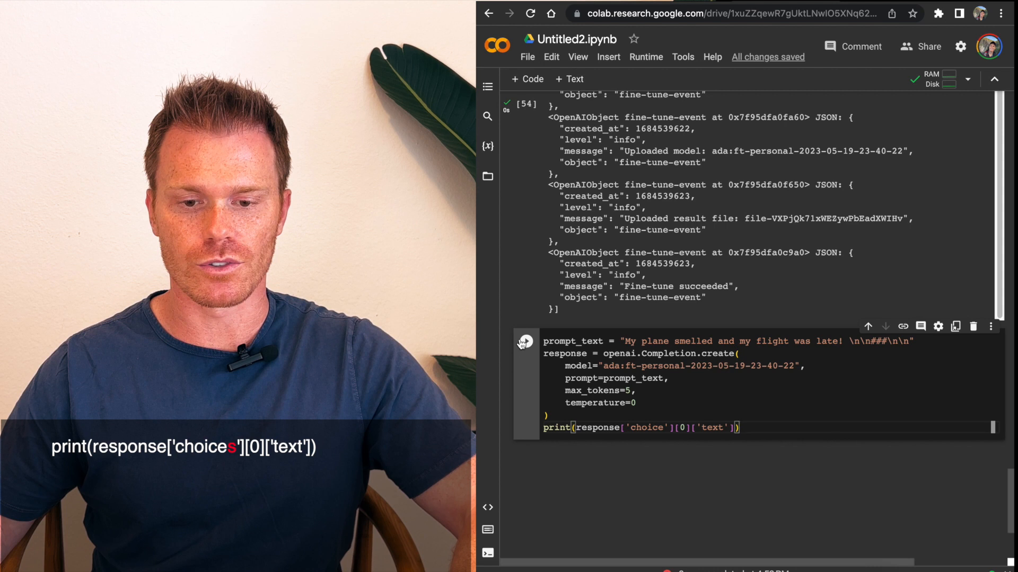
left_click(525, 343)
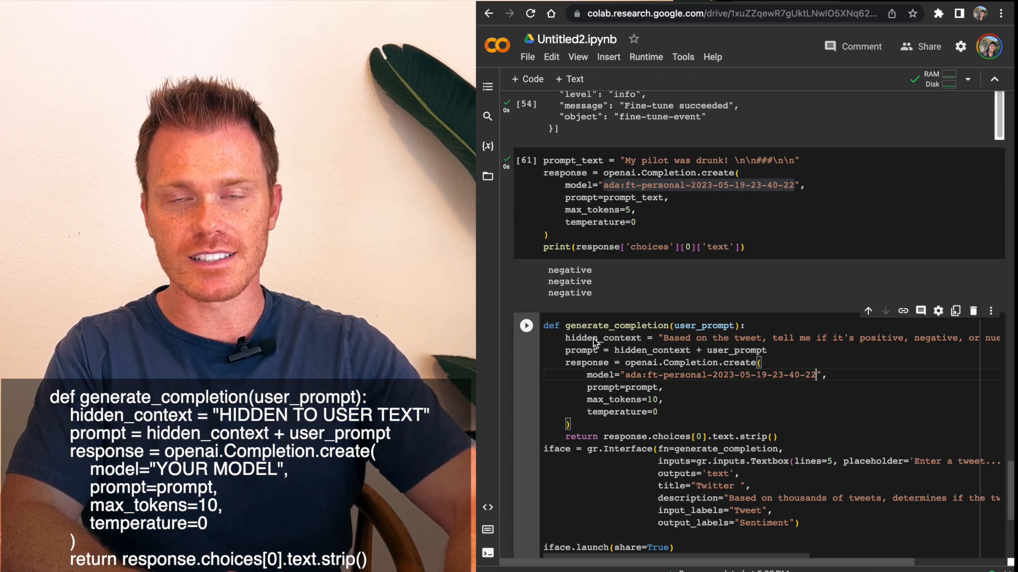
Empty the hidden_context string and retitle the Gradio app 'Twitter Flight Happiness'.
left_click_drag(658, 337, 765, 351)
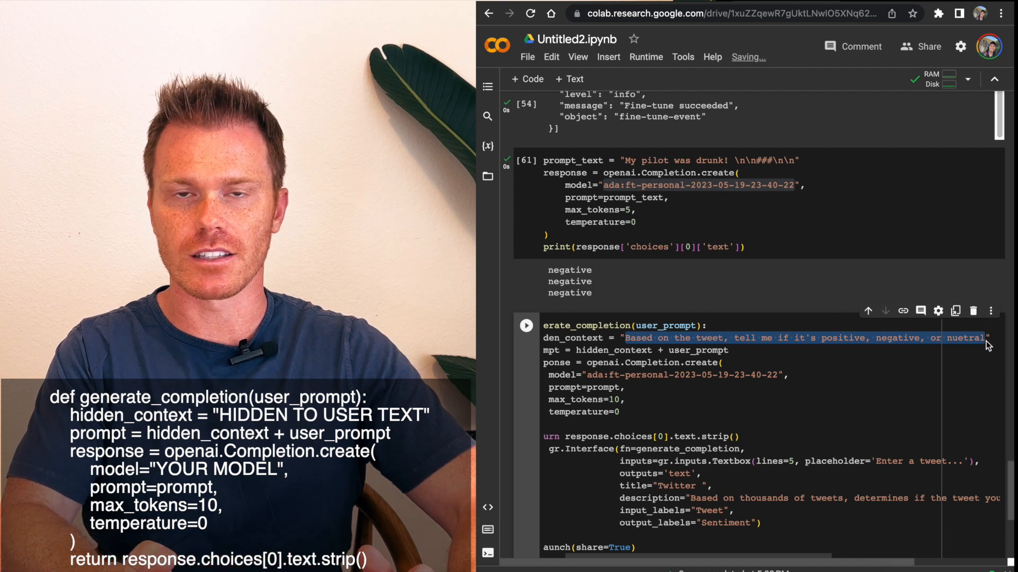
key("Delete")
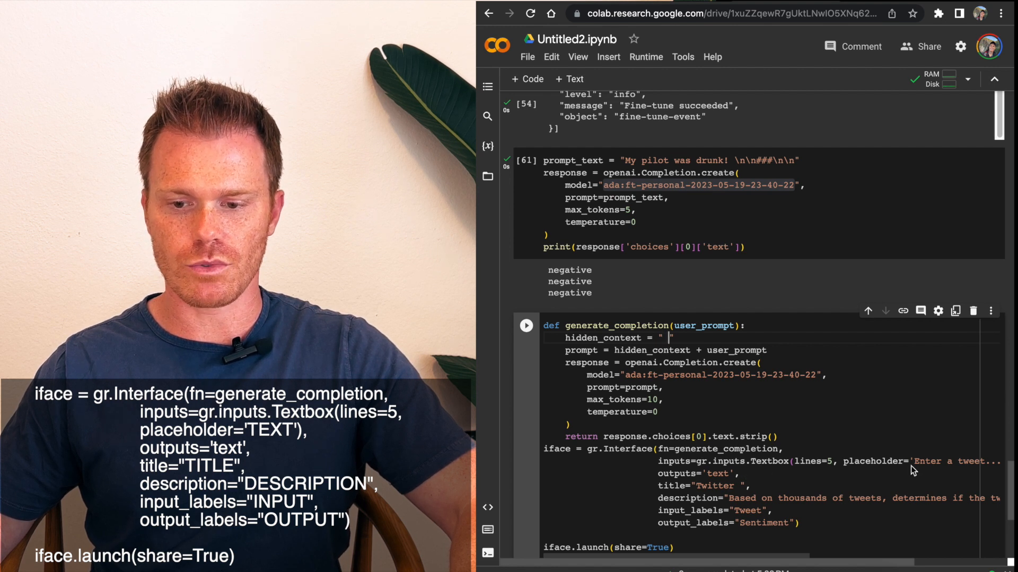
type("Flight Happiness")
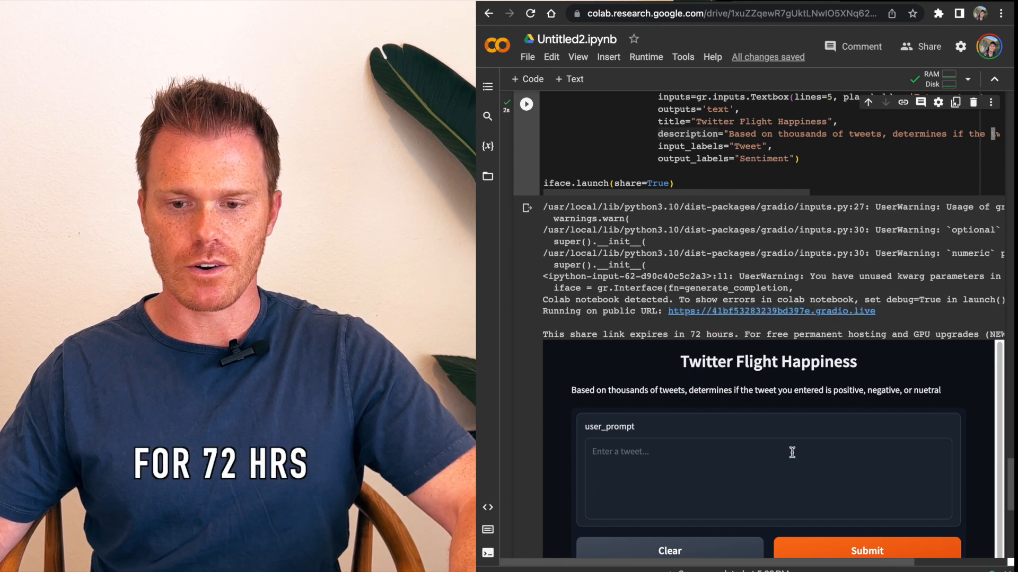
Submit a tweet about the stewardess punching someone and receive a negative sentiment label.
type("The stewardess")
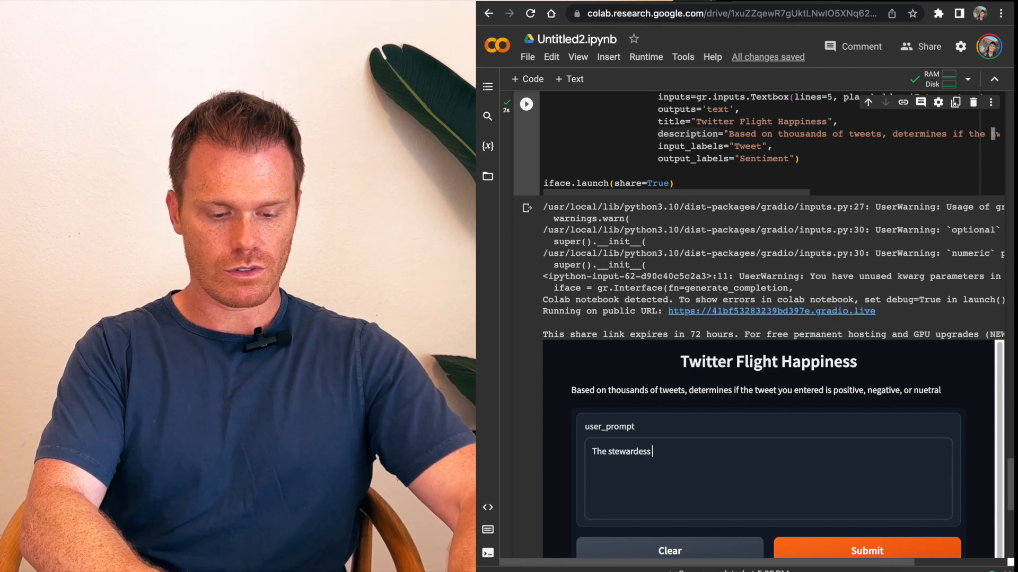
left_click(867, 550)
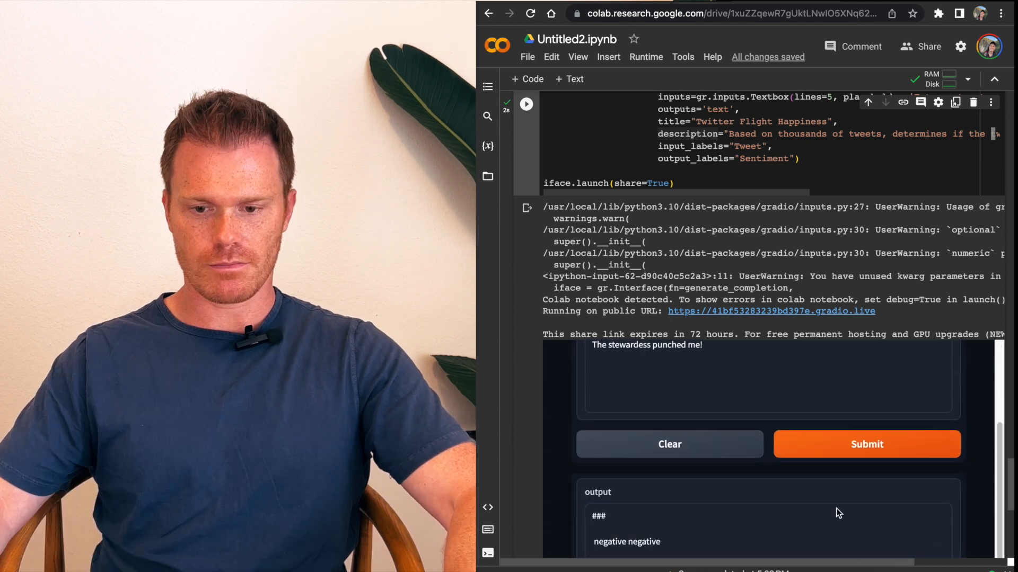